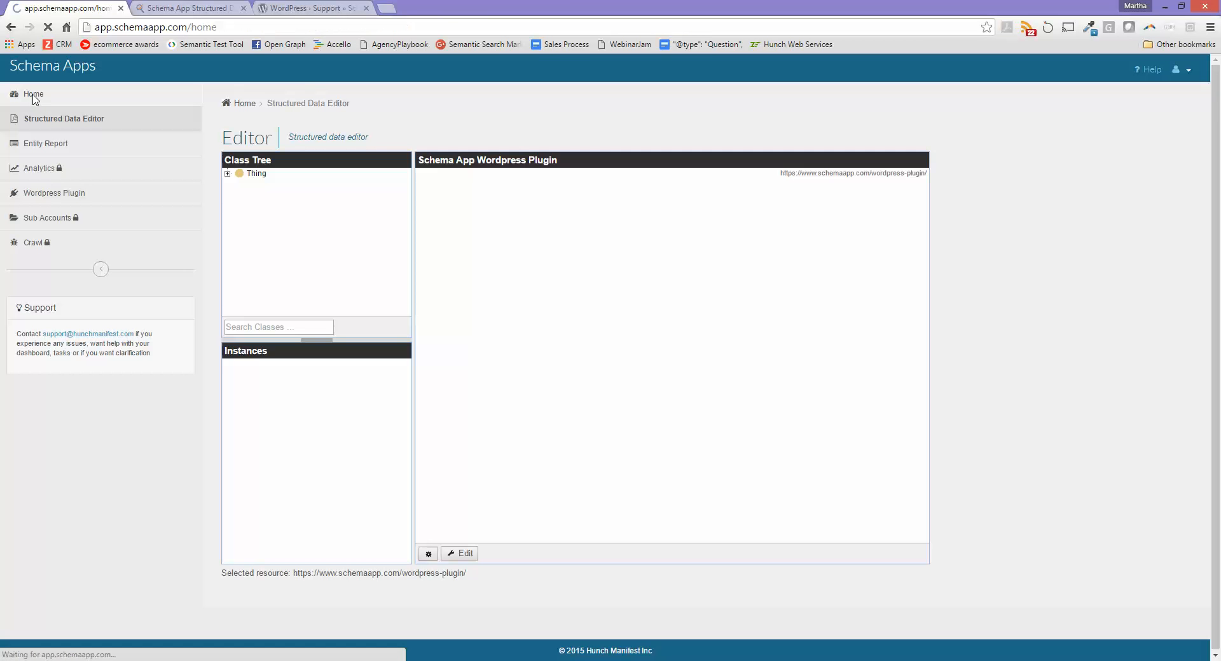
# Return to the Schema App home page showing the markup options
pyautogui.click(33, 94)
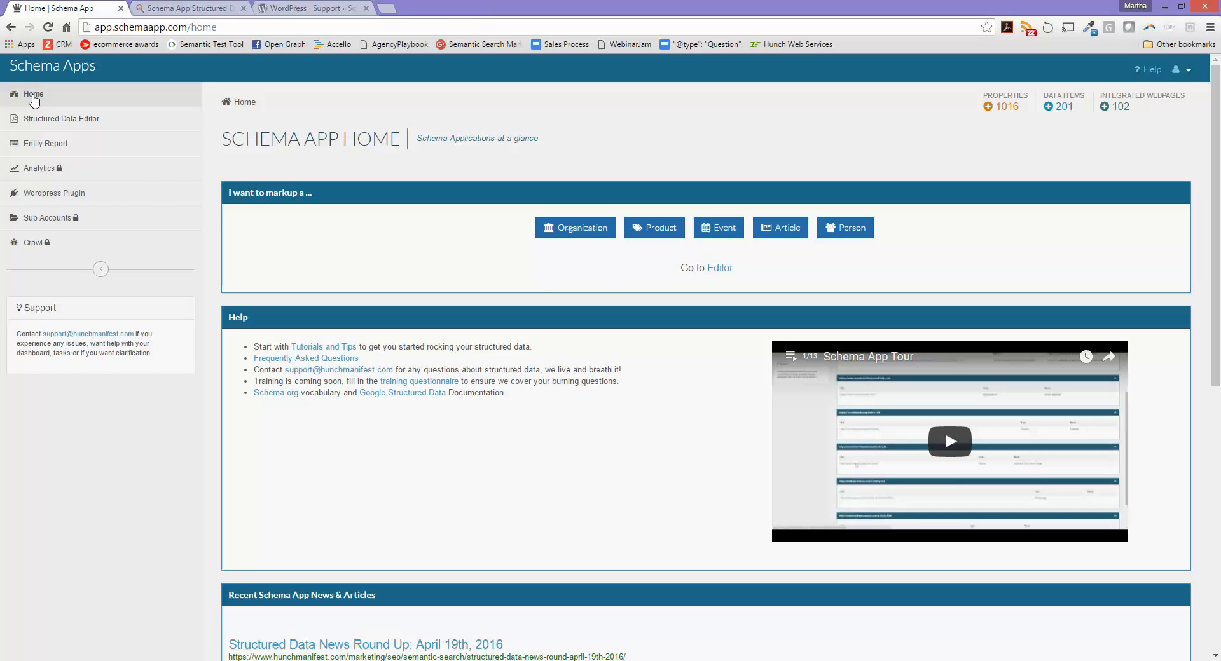
pyautogui.moveTo(171, 115)
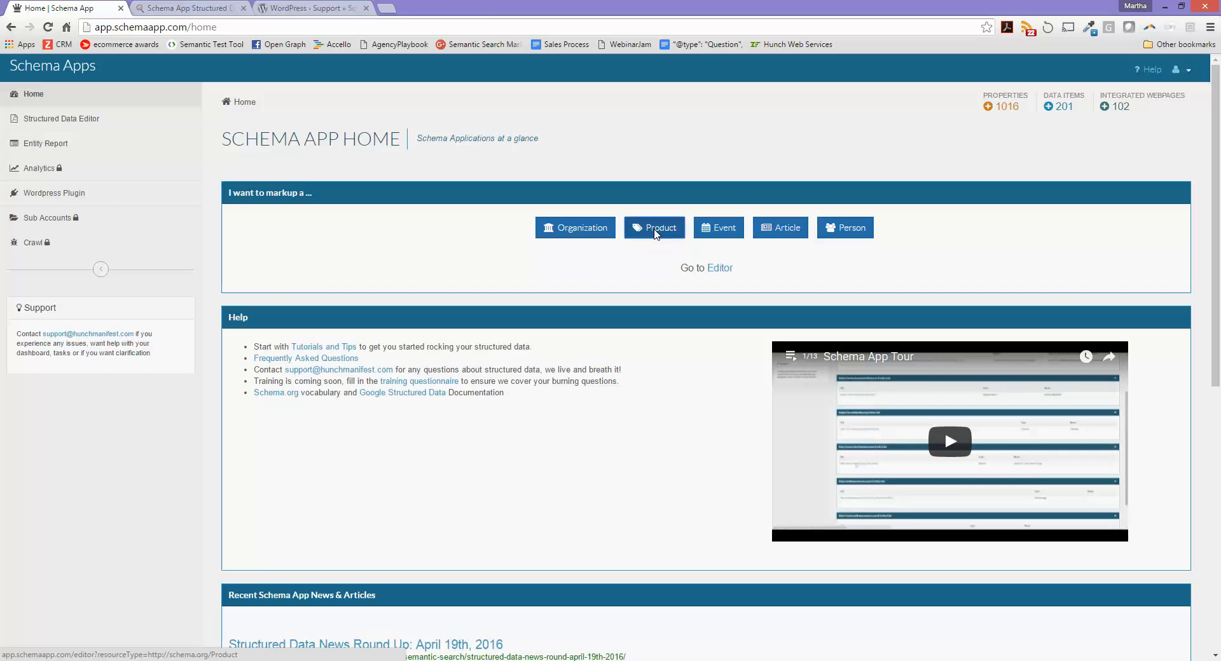
# Start a new Product and name it 'Schema App Wordpress Plugin'
pyautogui.click(653, 227)
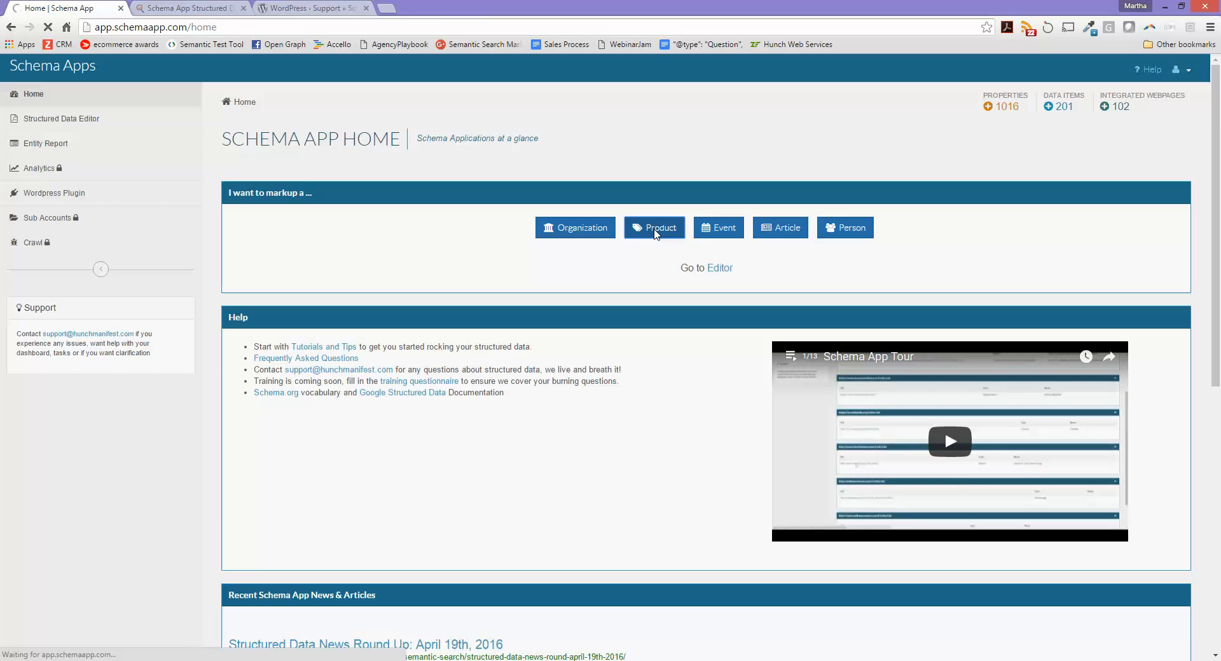
pyautogui.click(654, 227)
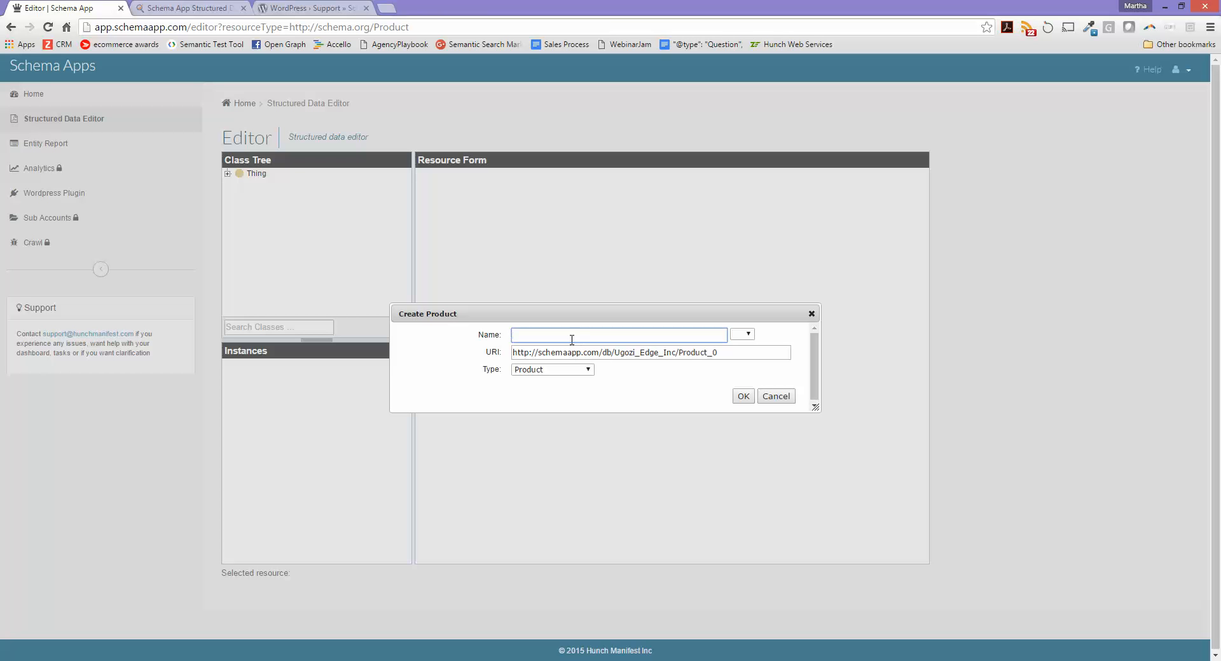
pyautogui.write('Schema App Wordpre')
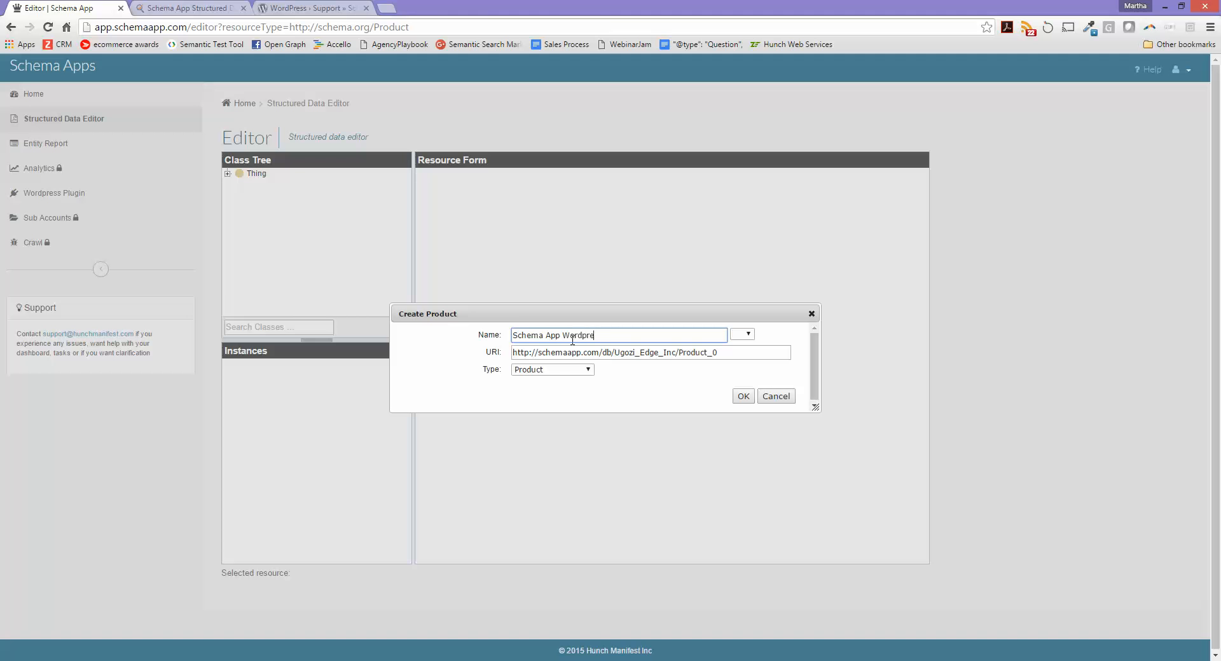
pyautogui.write('ss Plugin')
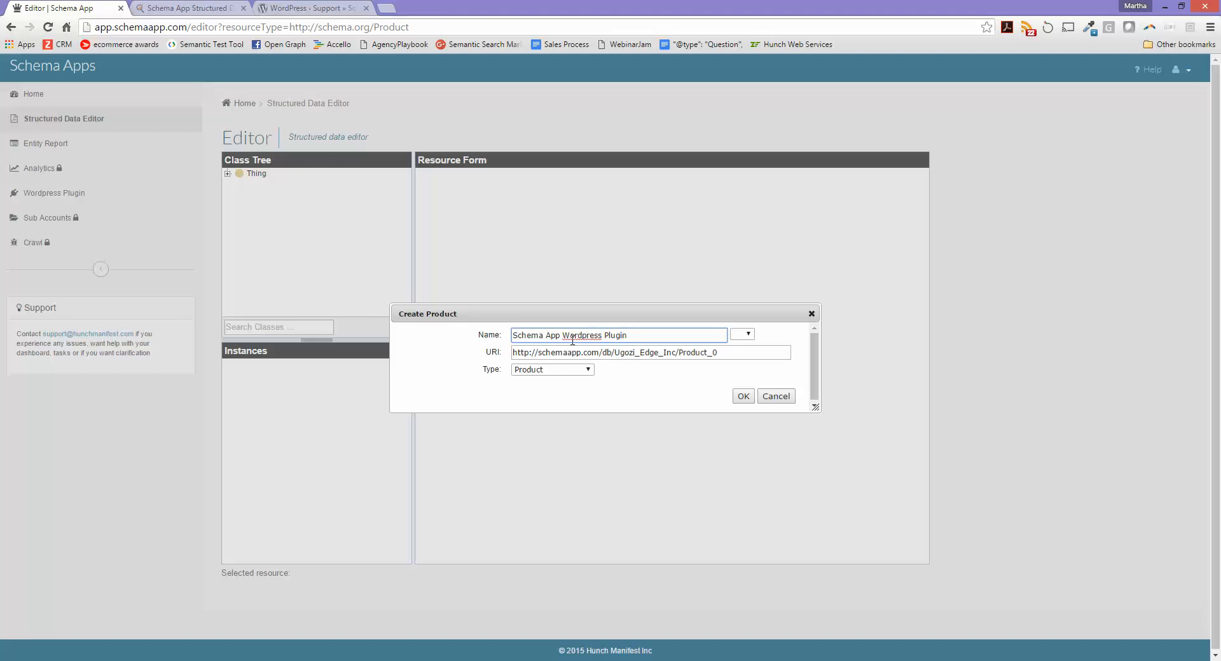
pyautogui.tripleClick(650, 352)
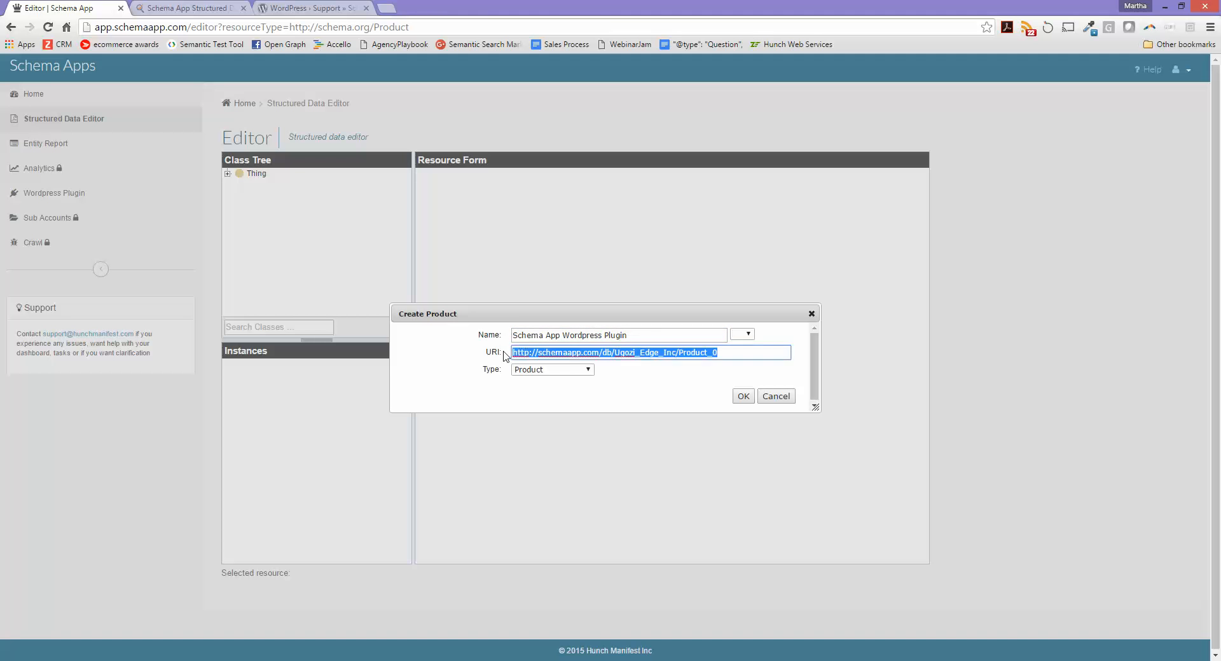
pyautogui.click(187, 8)
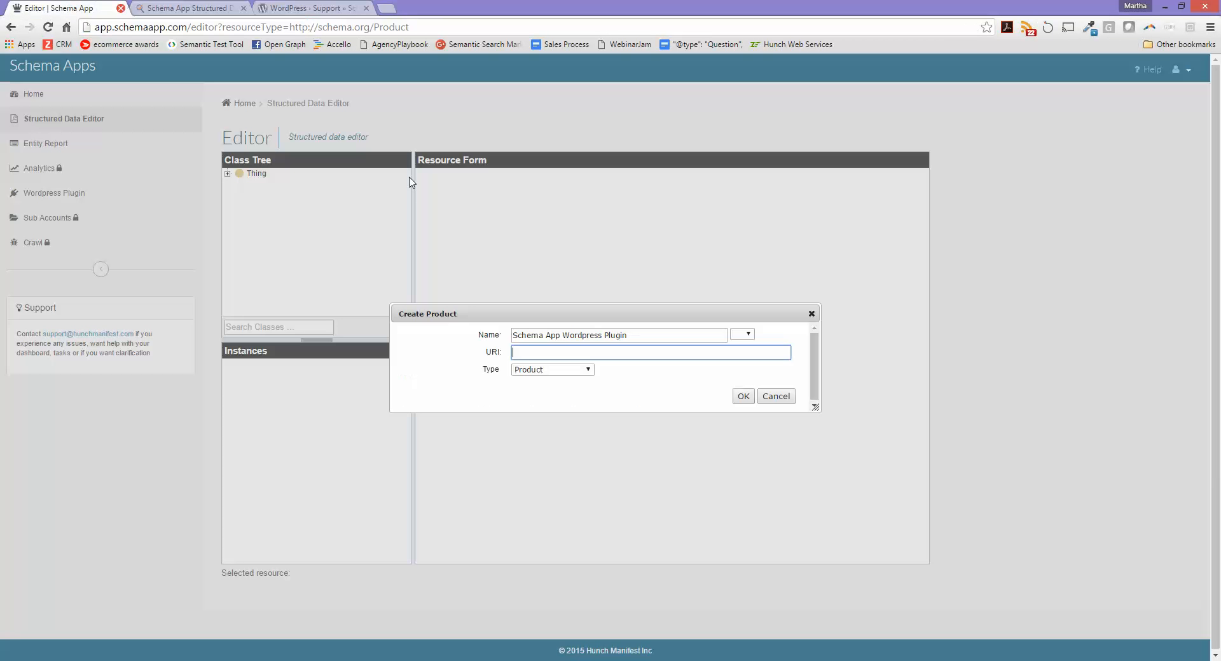
pyautogui.write('https://www.schemaapp.com/wordpress-plugin/')
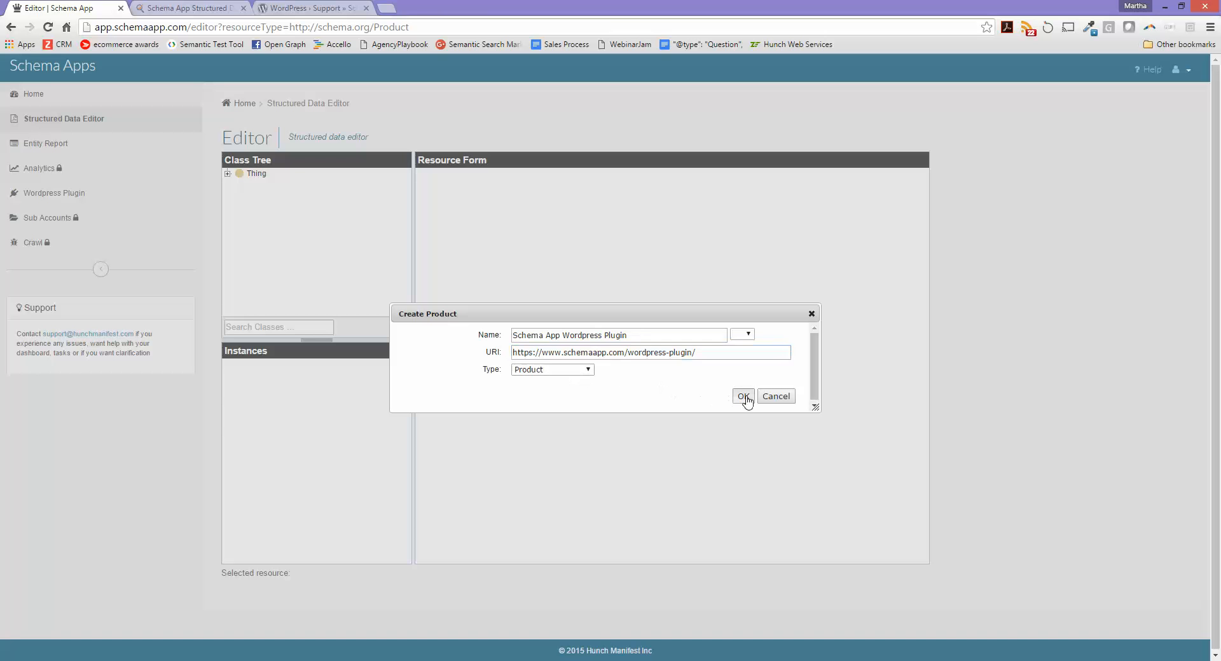
pyautogui.click(741, 397)
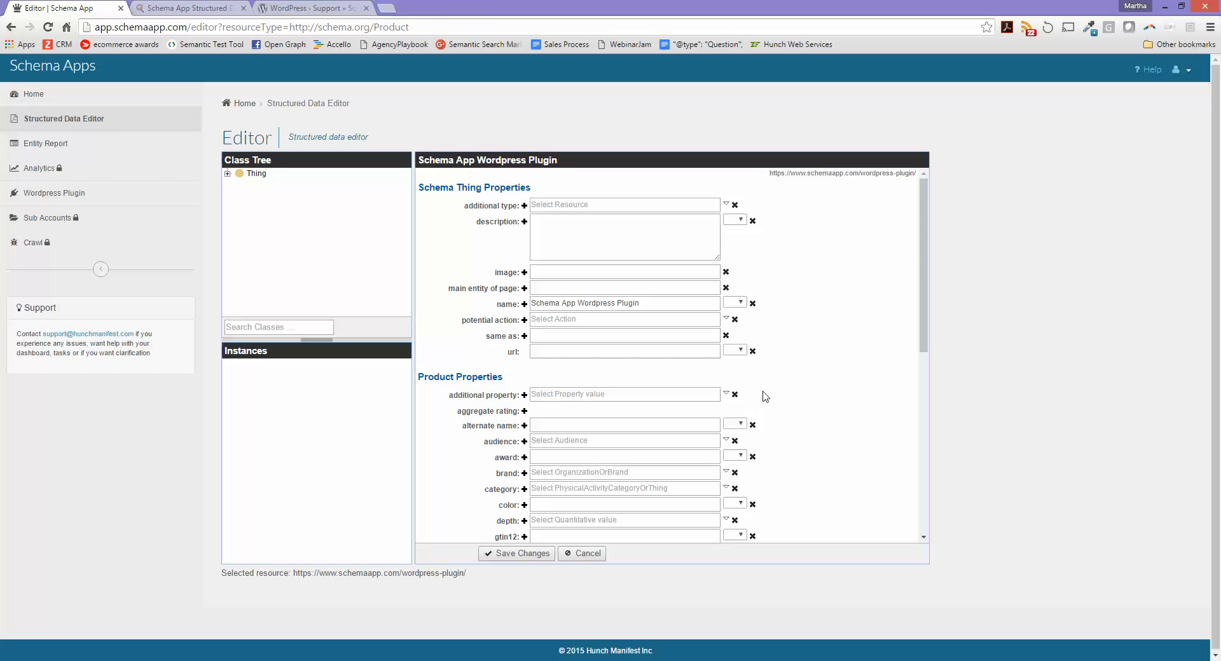
pyautogui.moveTo(825, 304)
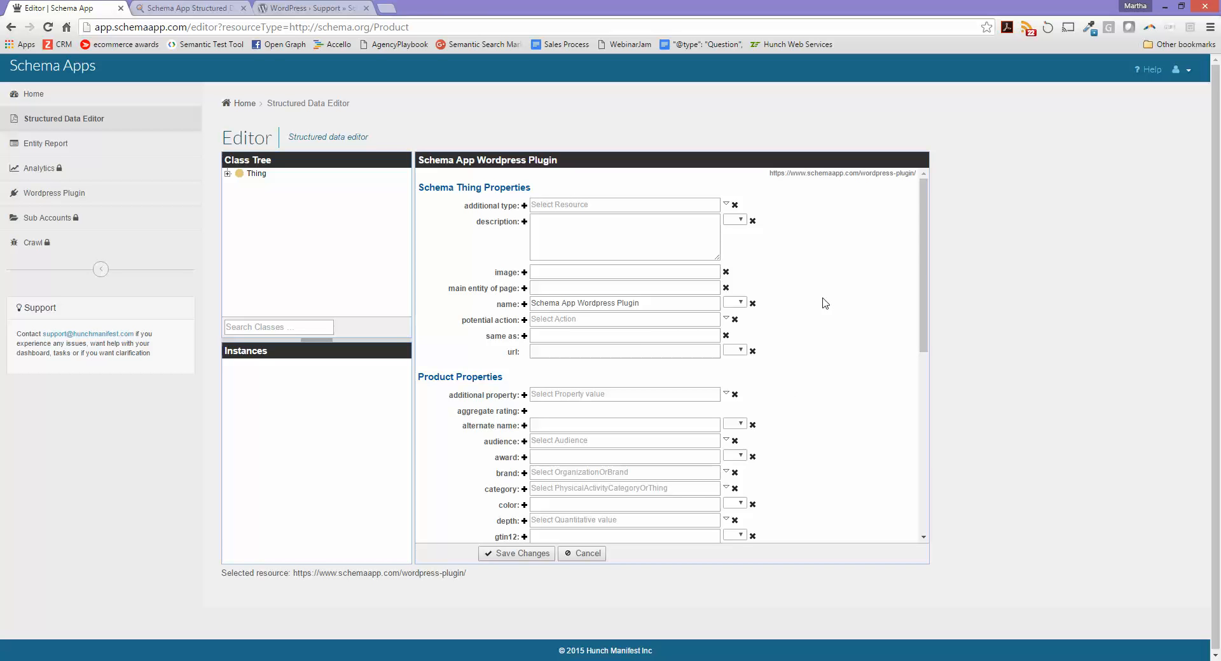
# Fill the description with the overview paragraph copied from the plugin page
pyautogui.click(623, 237)
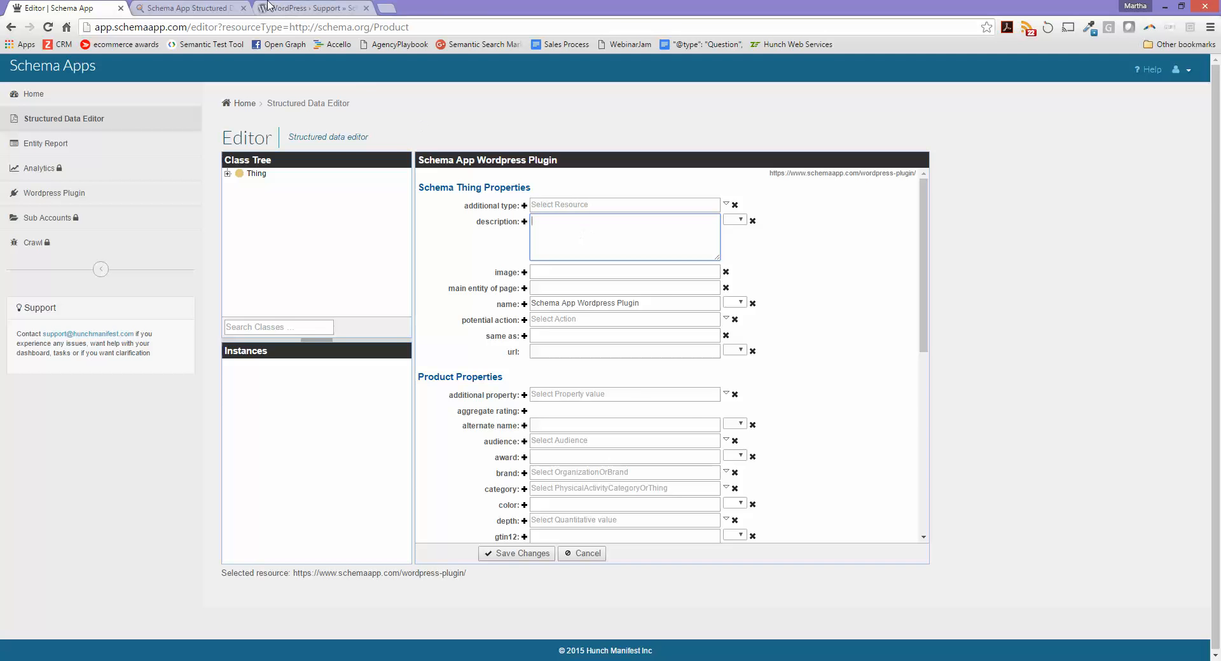
pyautogui.click(187, 7)
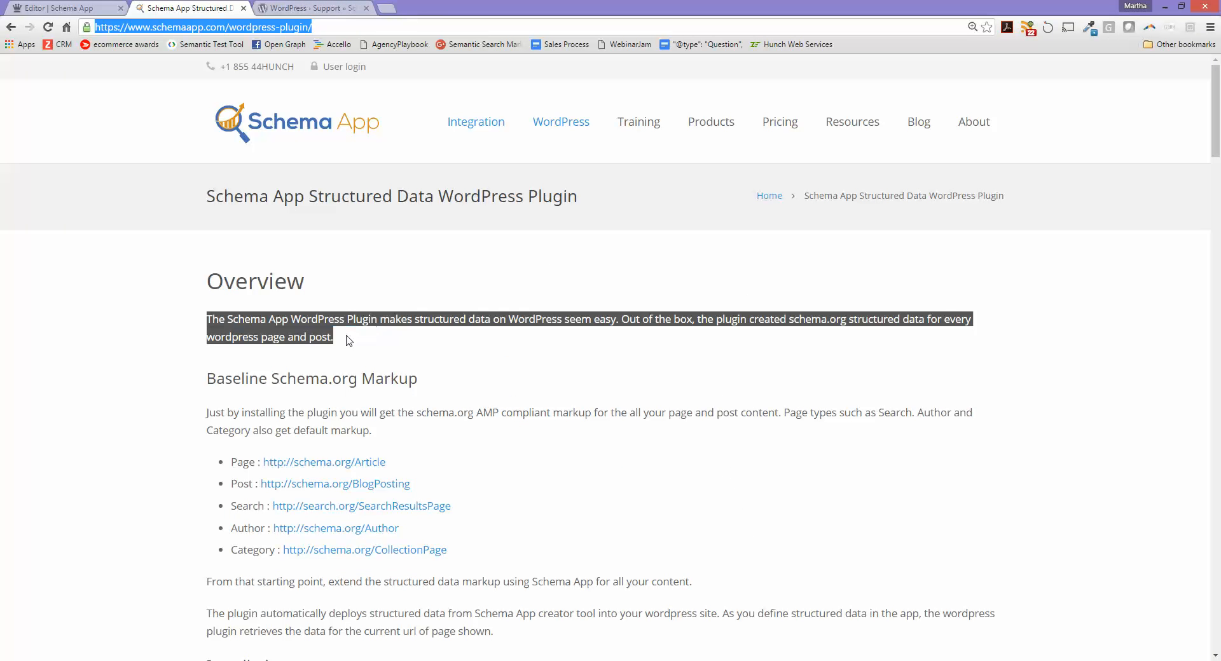
pyautogui.click(66, 7)
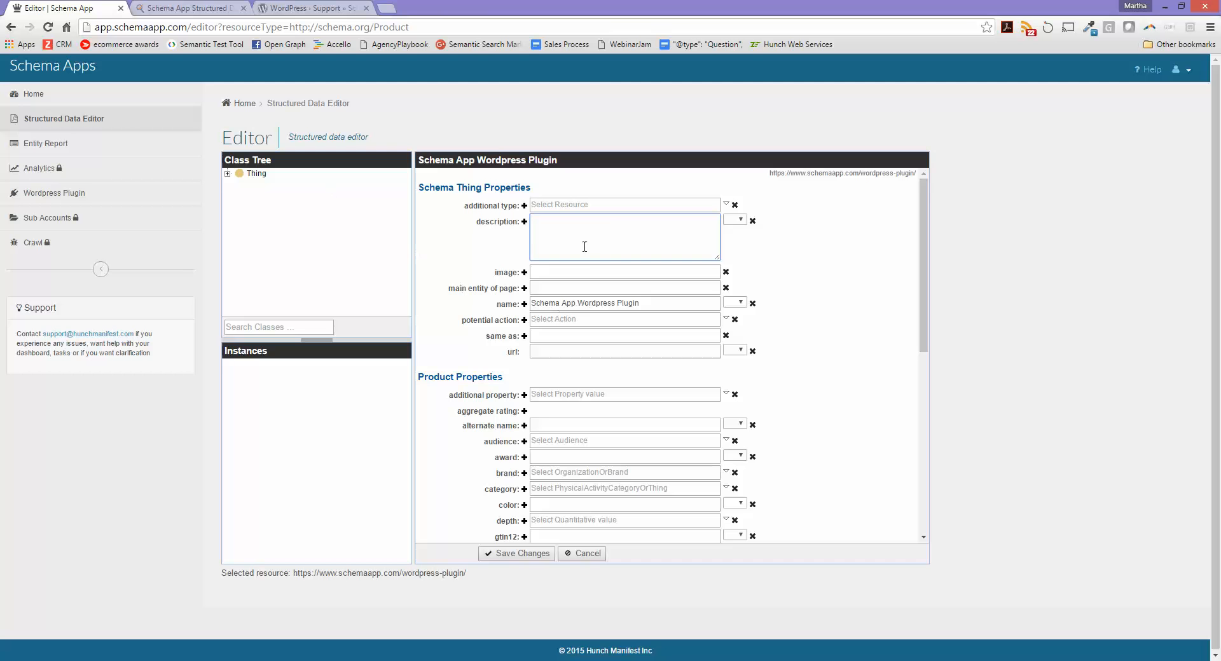
pyautogui.click(187, 8)
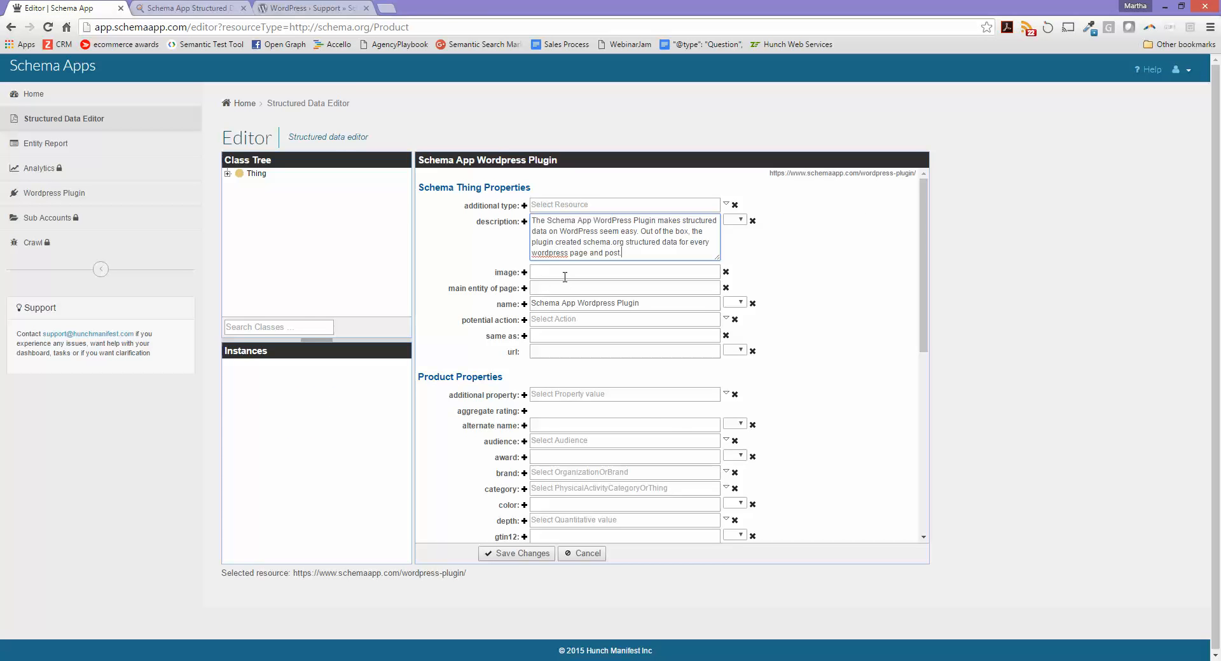
# Set the image to the Schema App logo address and the url to the plugin page address
pyautogui.click(187, 8)
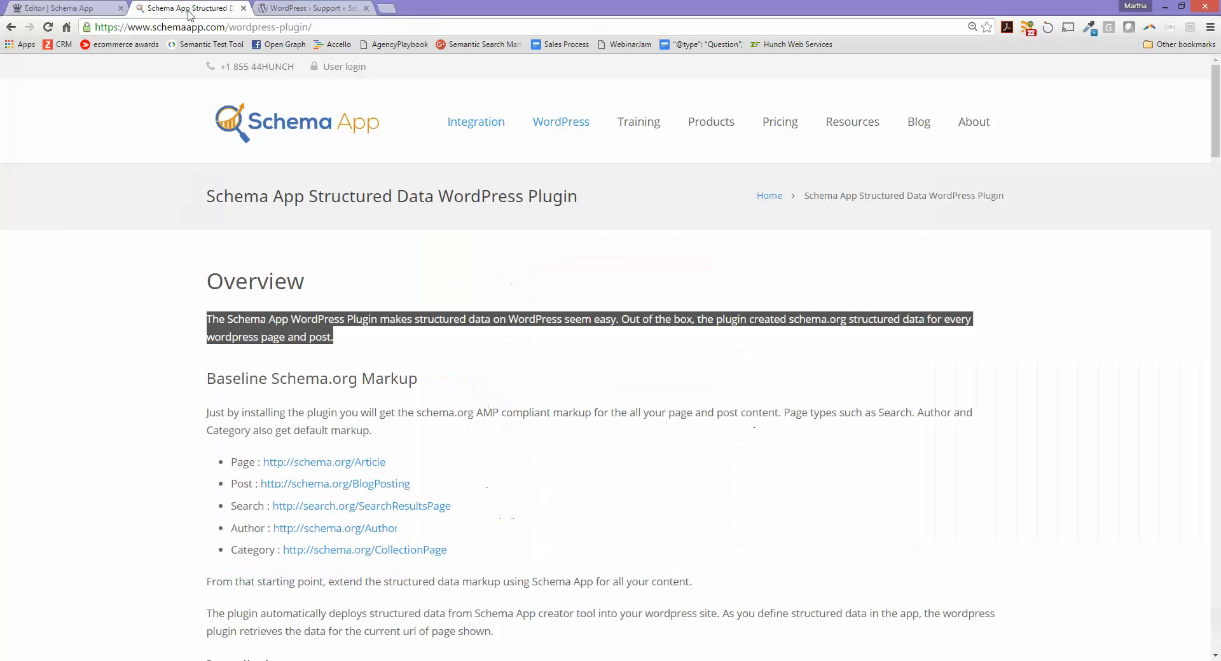
pyautogui.rightClick(264, 125)
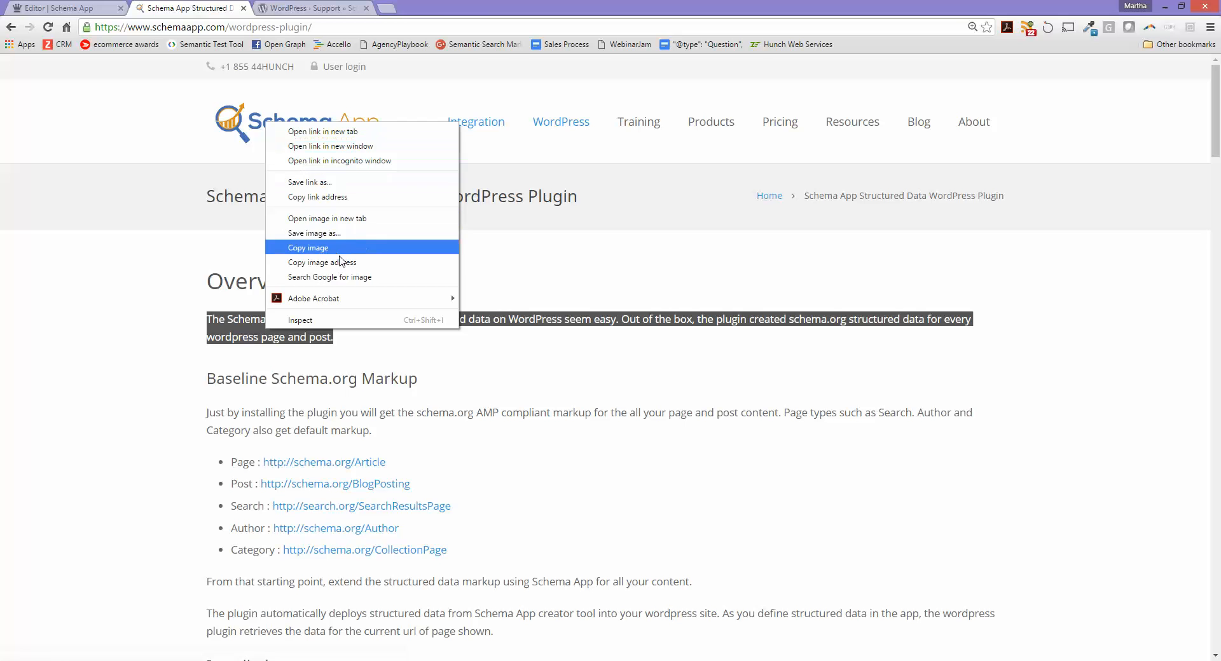
pyautogui.click(66, 7)
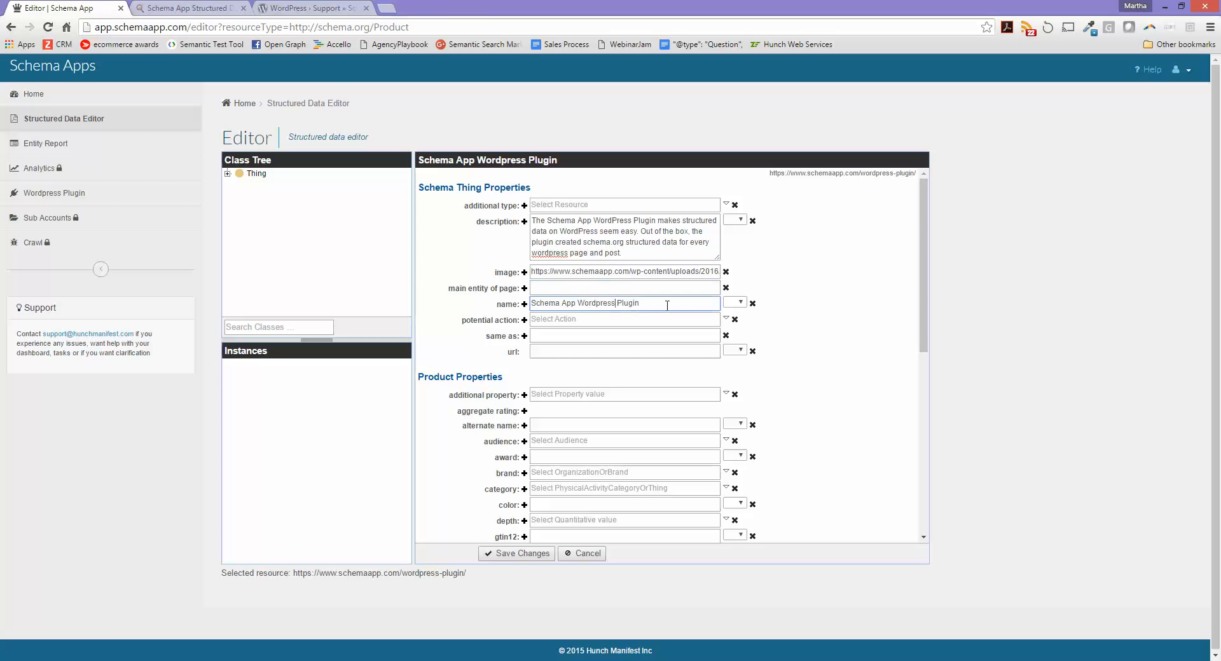
pyautogui.click(623, 351)
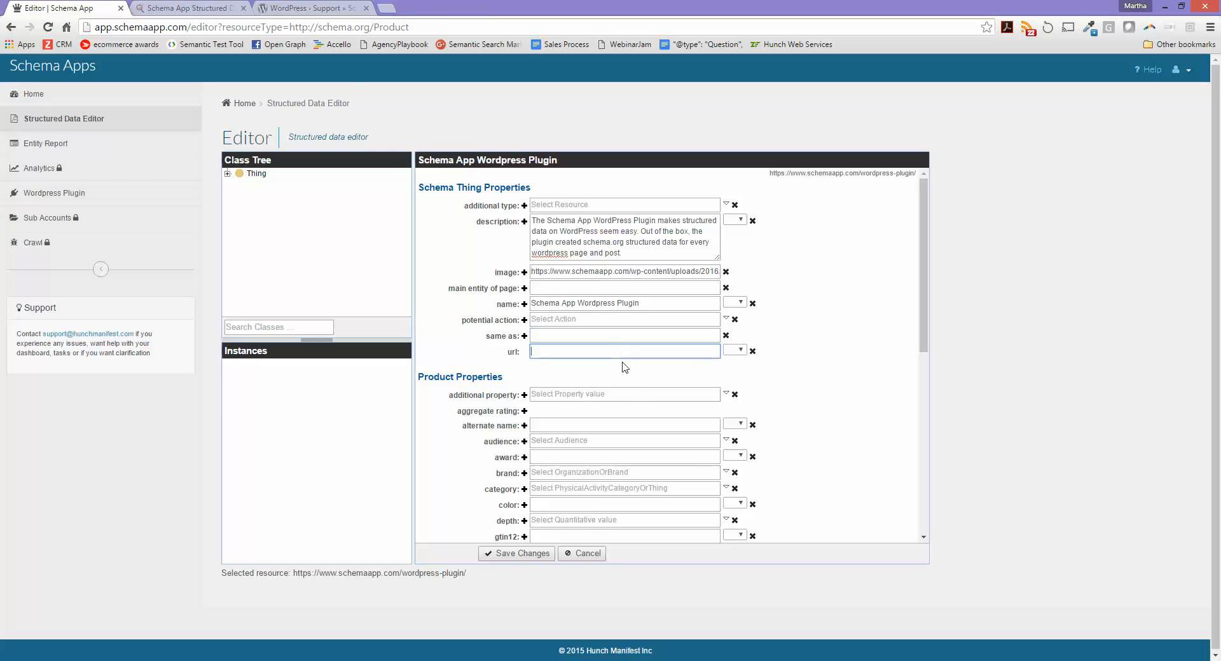
pyautogui.click(187, 8)
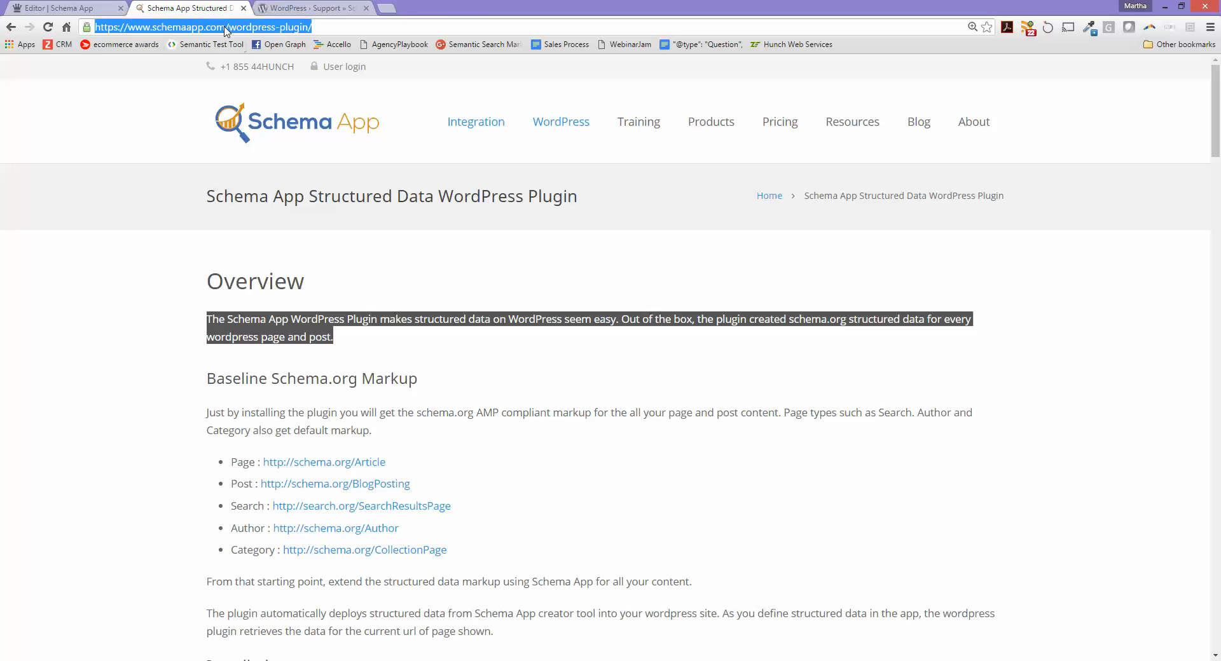
pyautogui.click(62, 8)
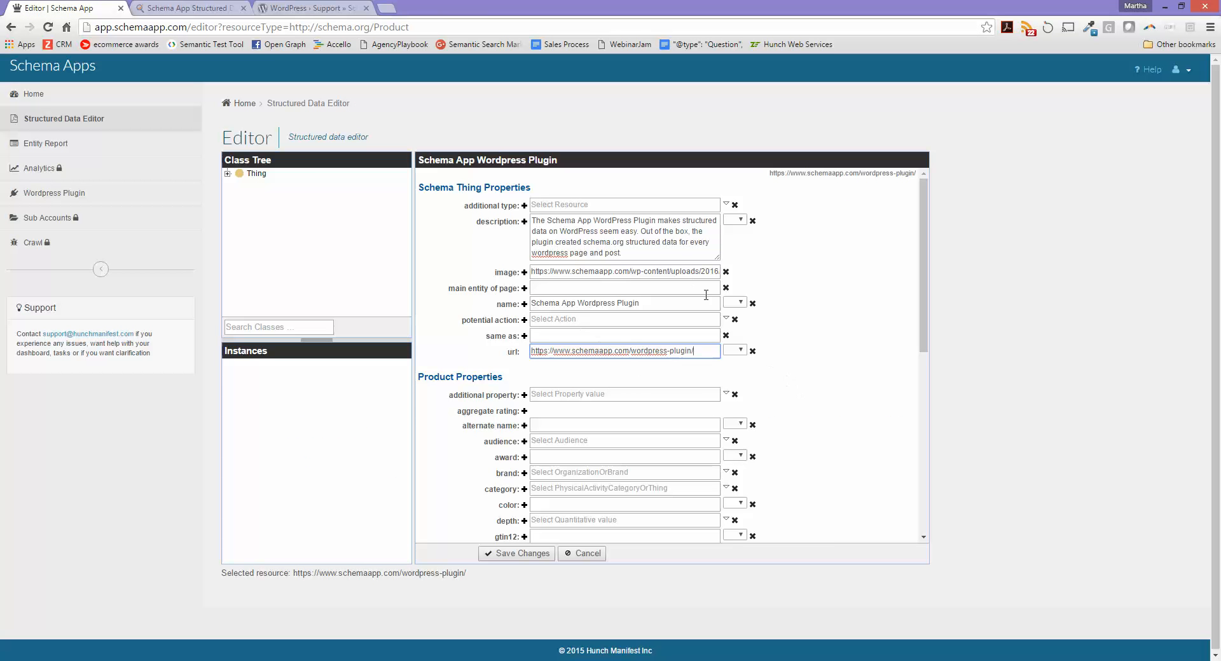
# Add an aggregate rating to the product with its rating fields still empty
pyautogui.scroll(-3)
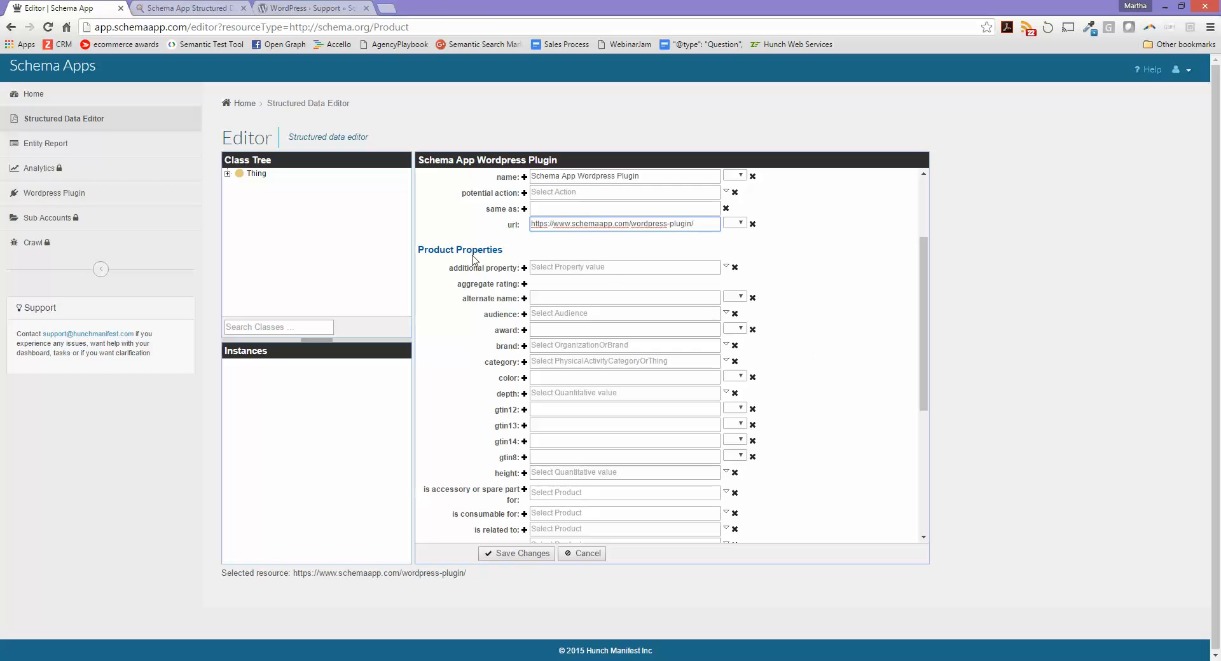
pyautogui.moveTo(509, 253)
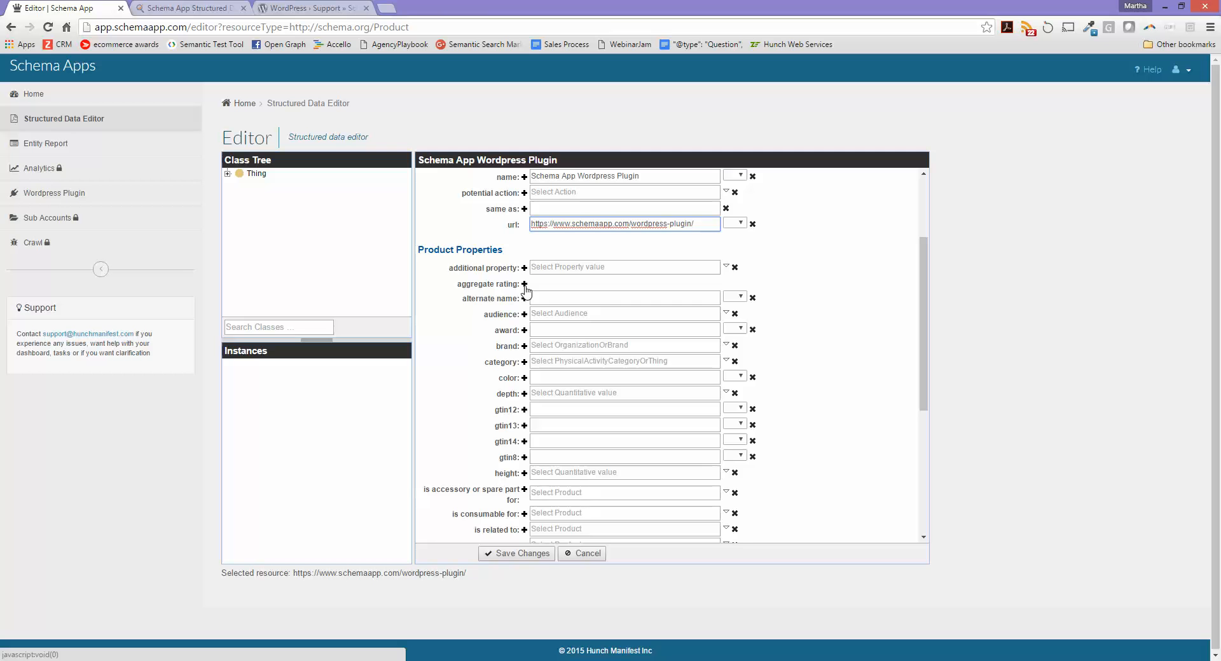
pyautogui.click(524, 284)
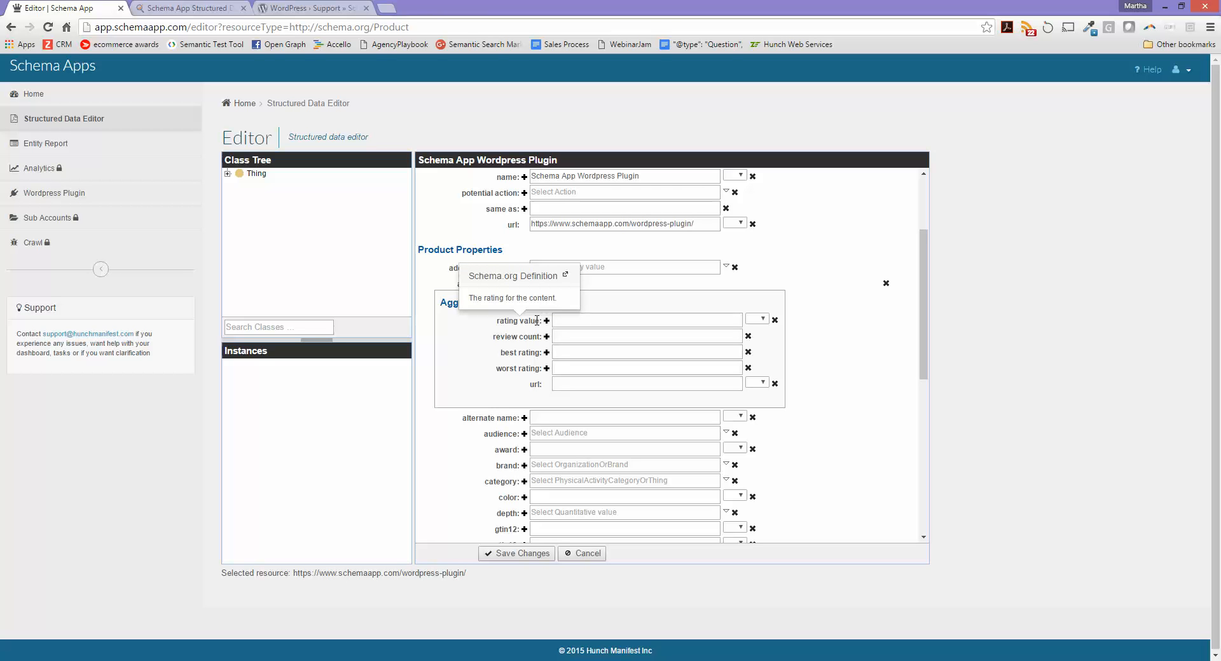
pyautogui.moveTo(537, 337)
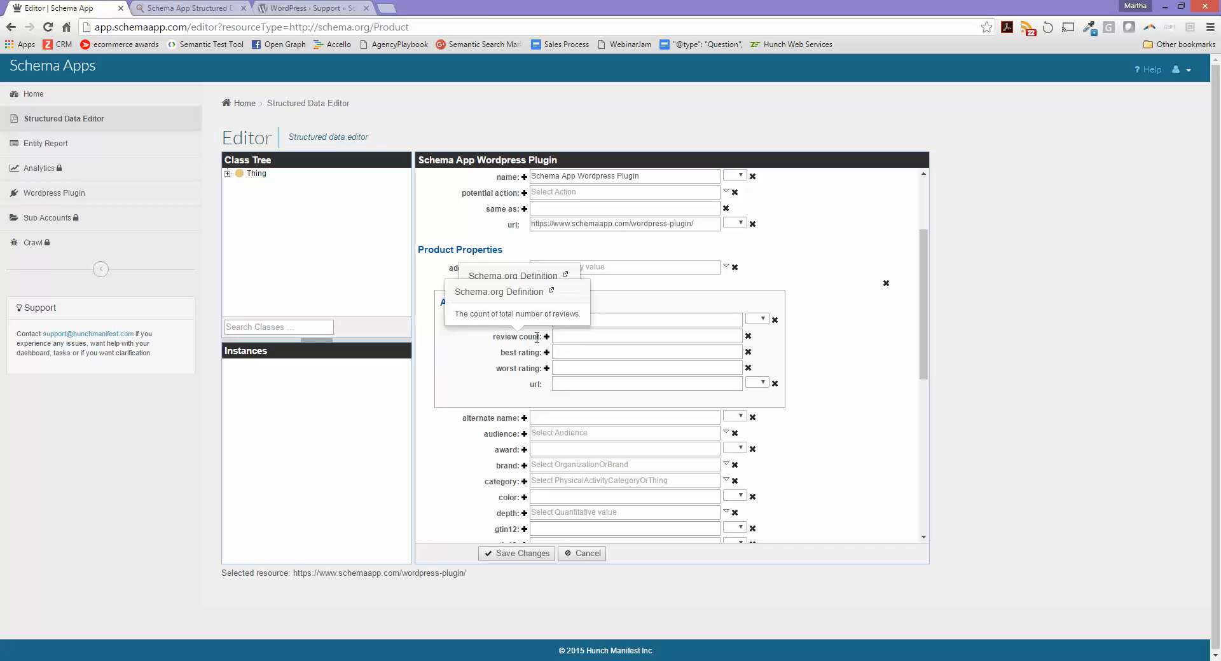
pyautogui.moveTo(532, 352)
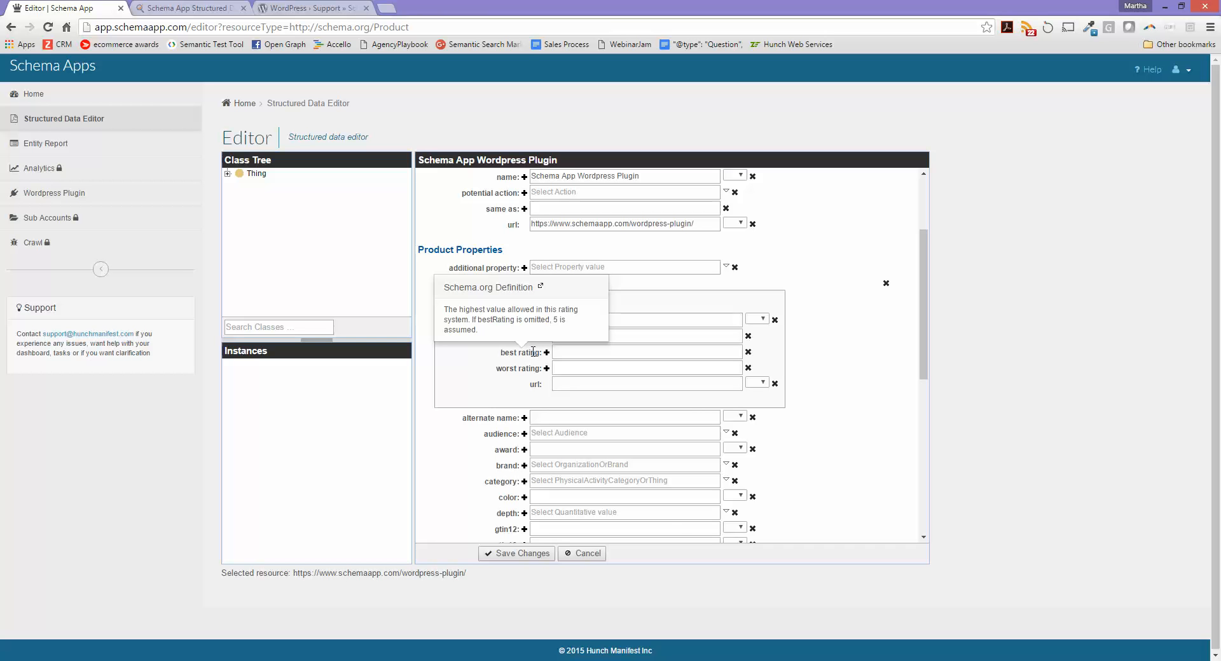
pyautogui.moveTo(532, 369)
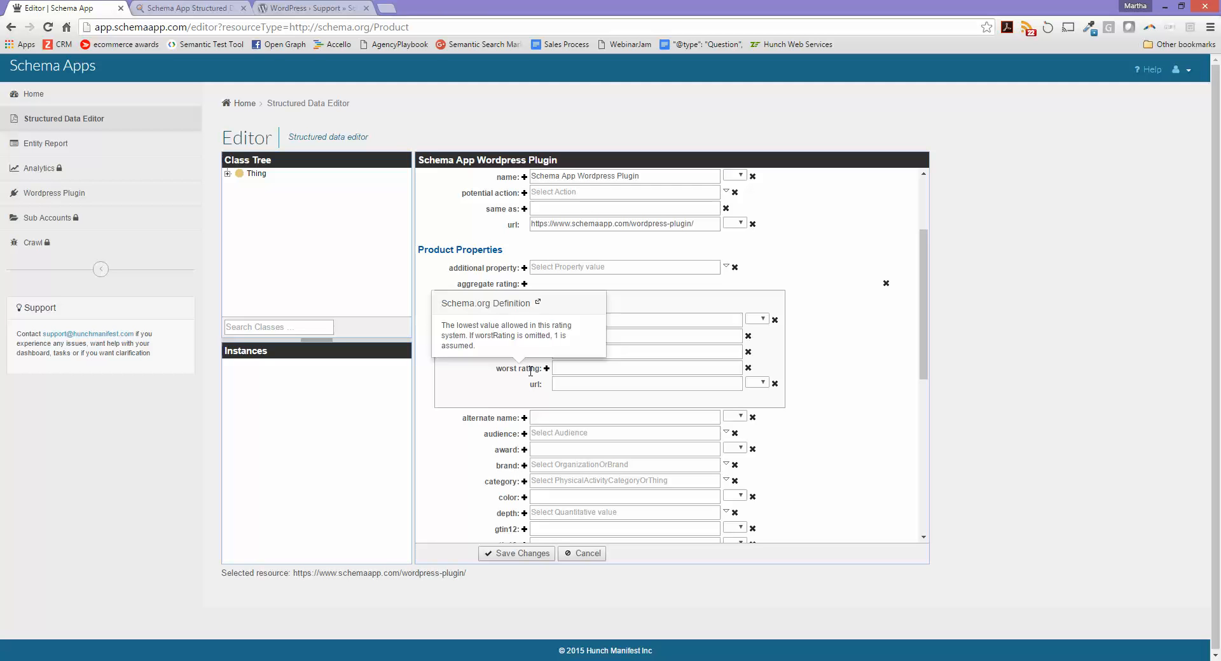
pyautogui.moveTo(566, 369)
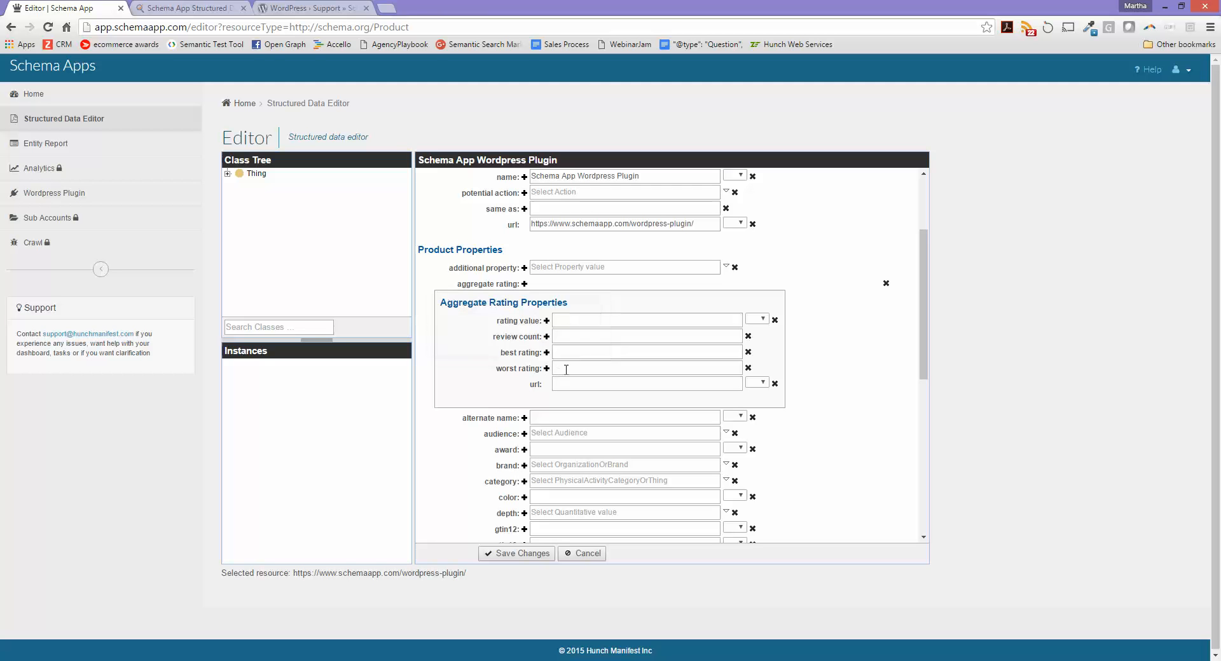
pyautogui.click(646, 321)
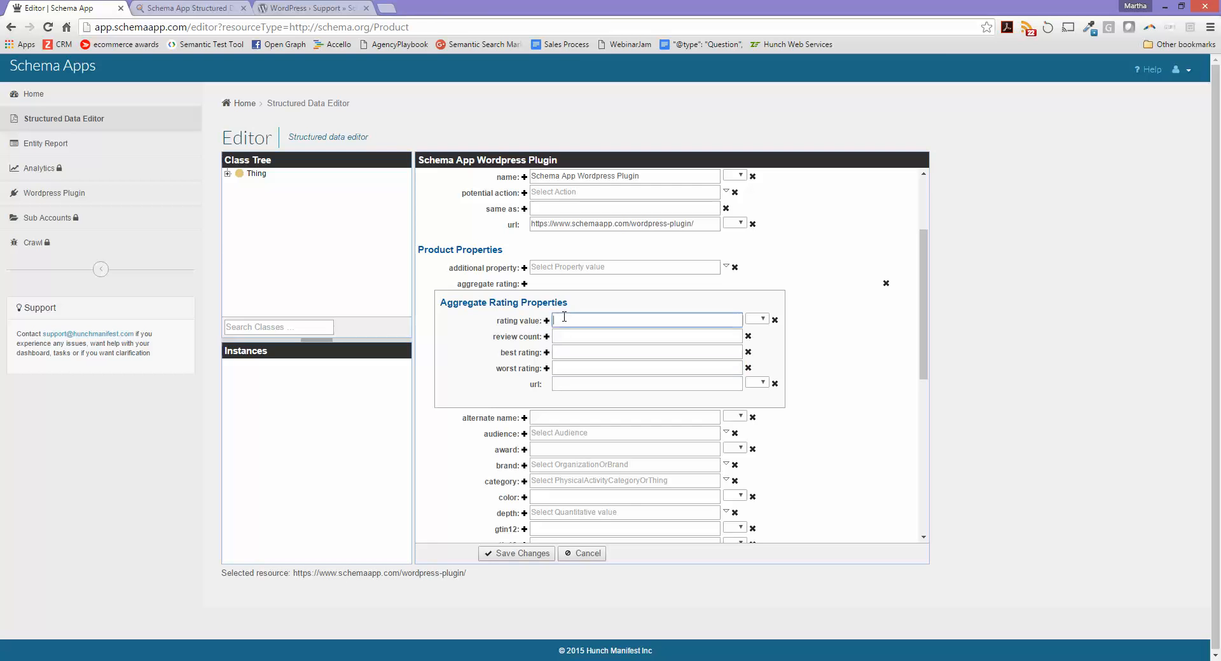
# Give the aggregate rating value 5, review count 3 and the WordPress reviews page url
pyautogui.click(310, 8)
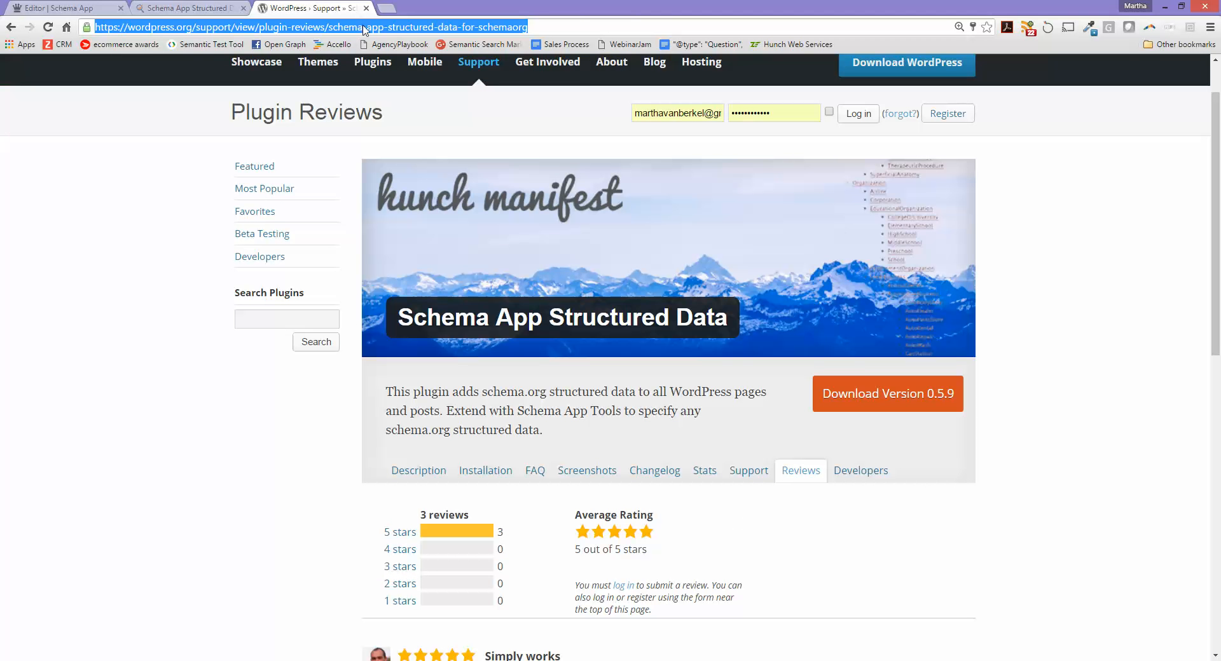
pyautogui.moveTo(610, 62)
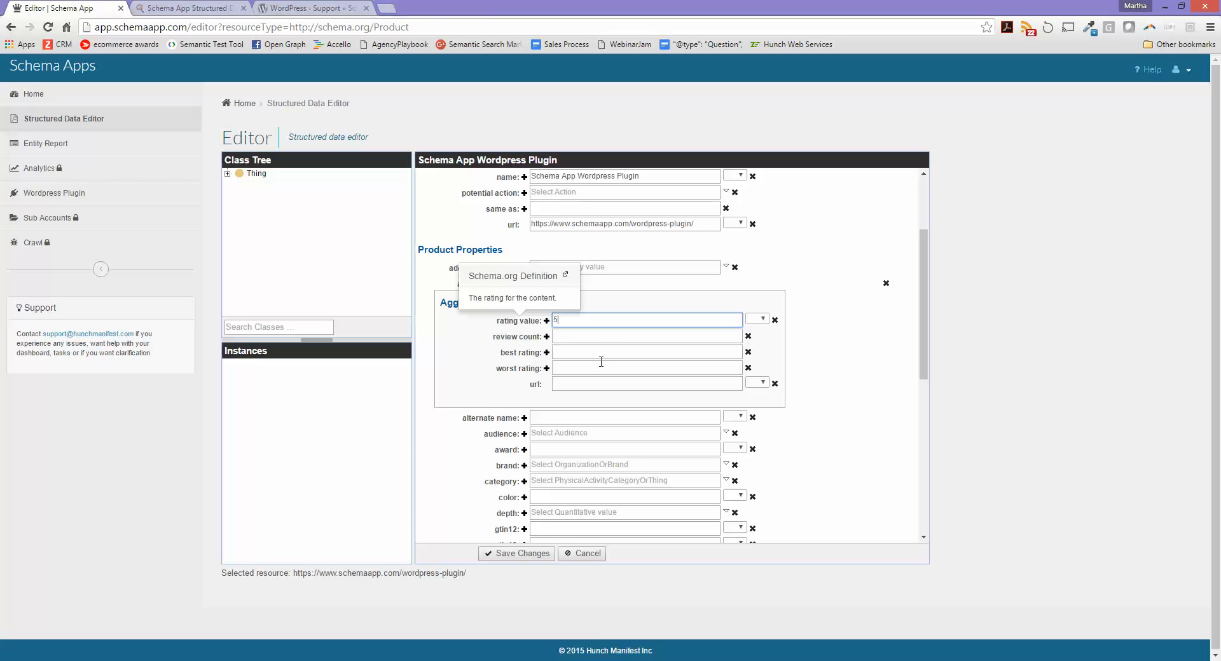
pyautogui.write('3')
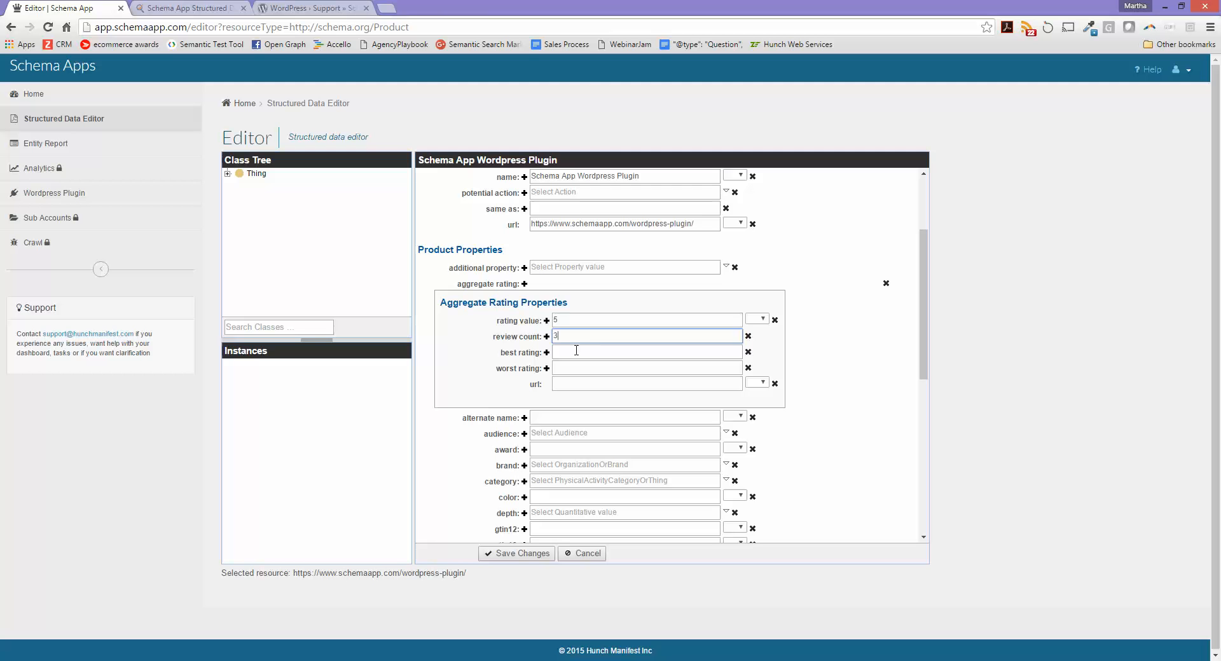
pyautogui.write('5')
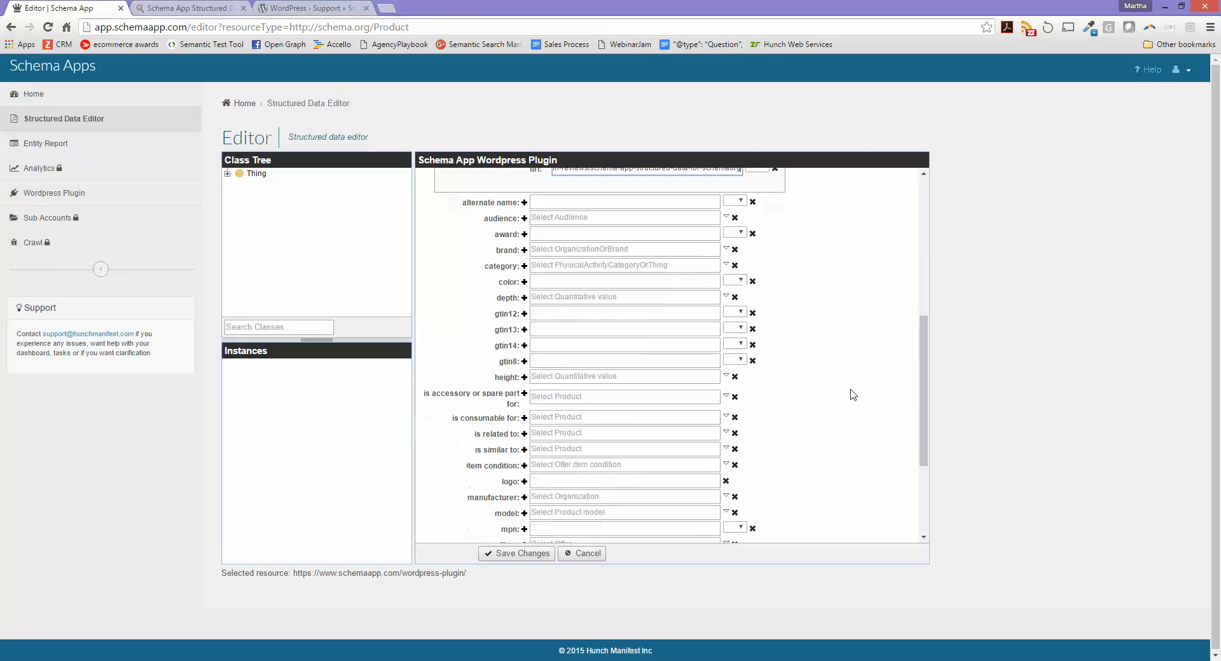
pyautogui.scroll(-3)
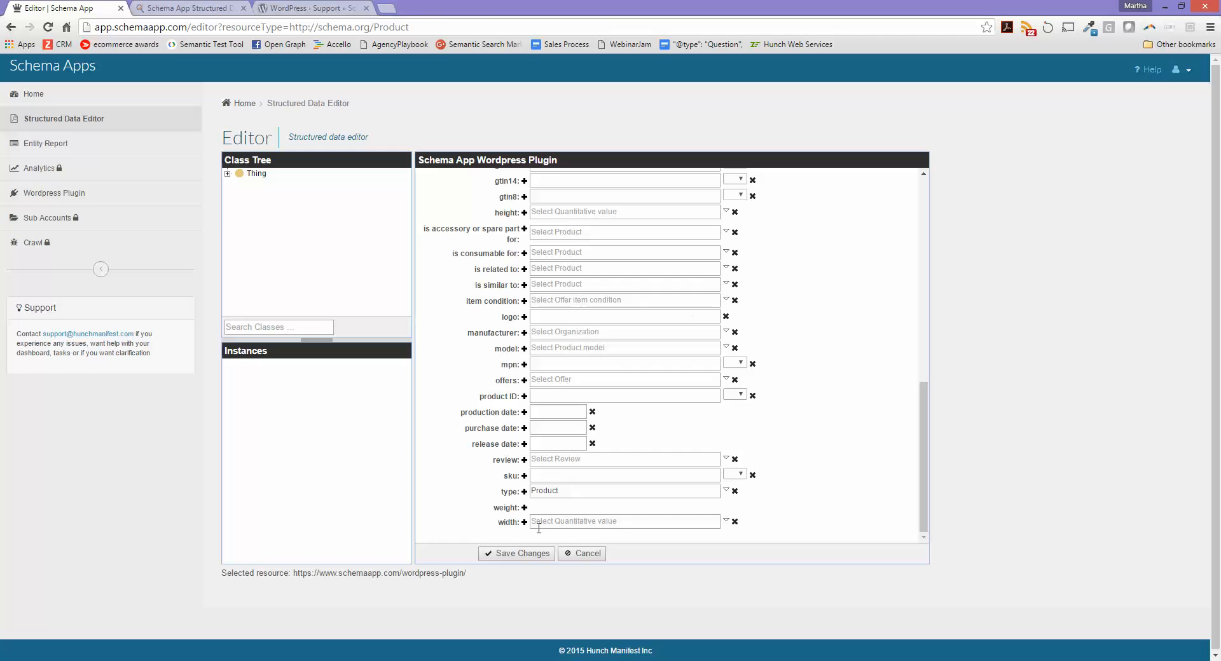
# Save the product entity and scroll through the saved properties
pyautogui.click(515, 554)
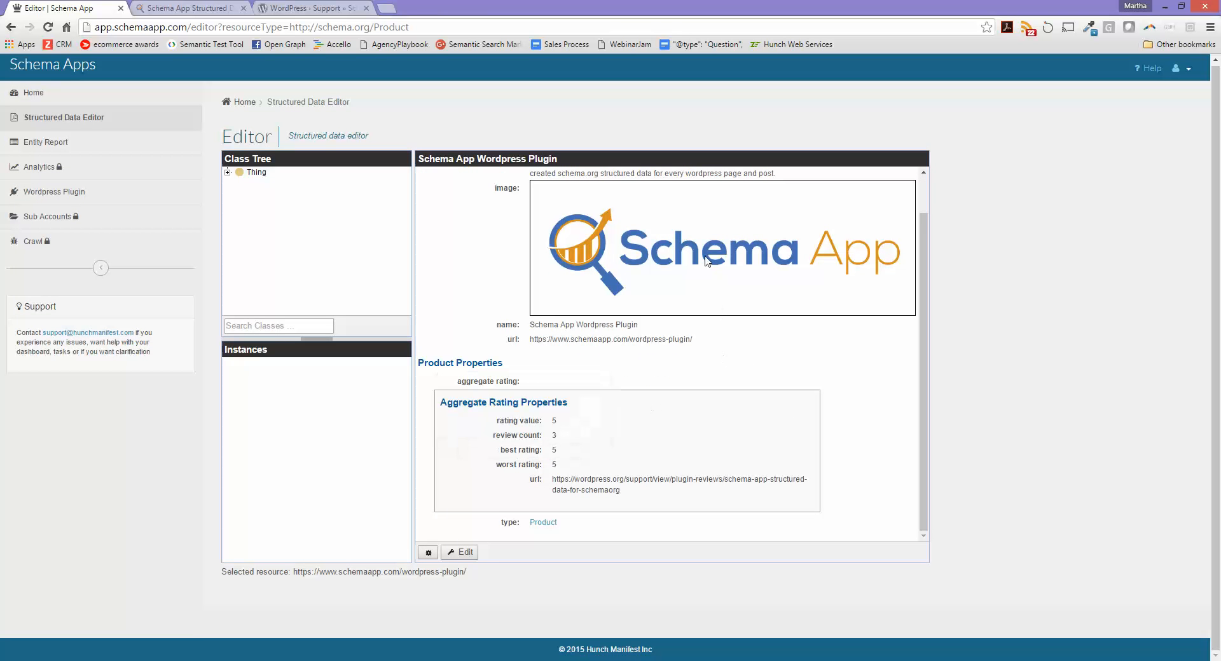
pyautogui.scroll(3)
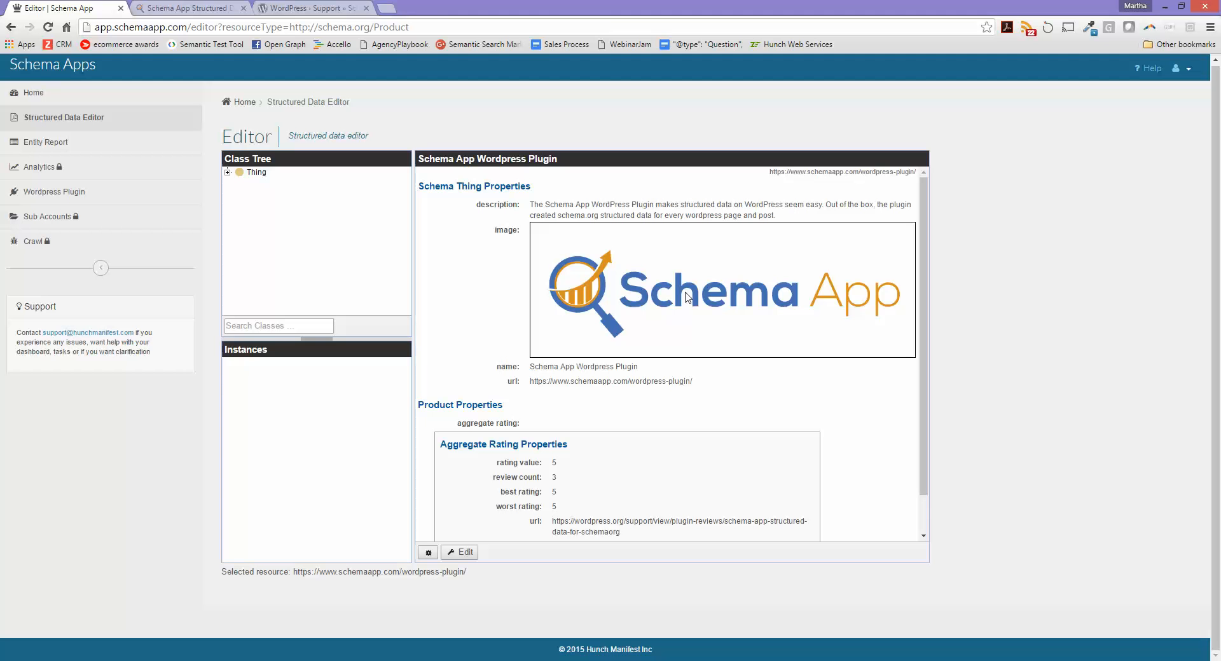
pyautogui.moveTo(691, 454)
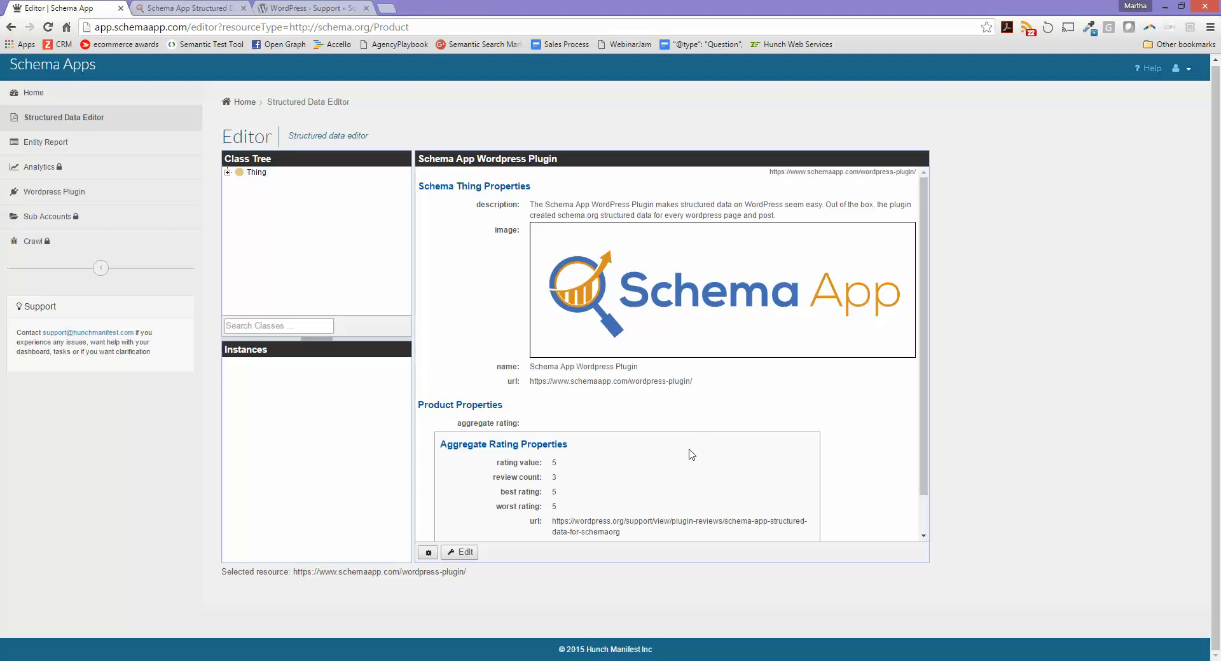
pyautogui.scroll(-3)
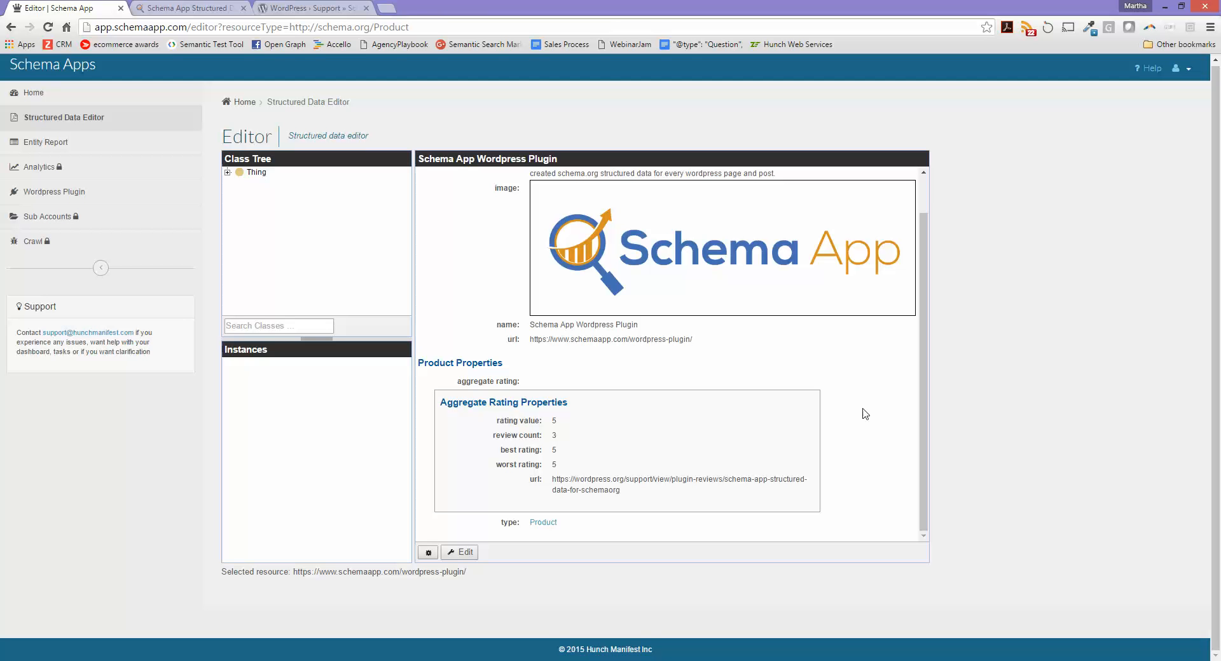
pyautogui.moveTo(501, 548)
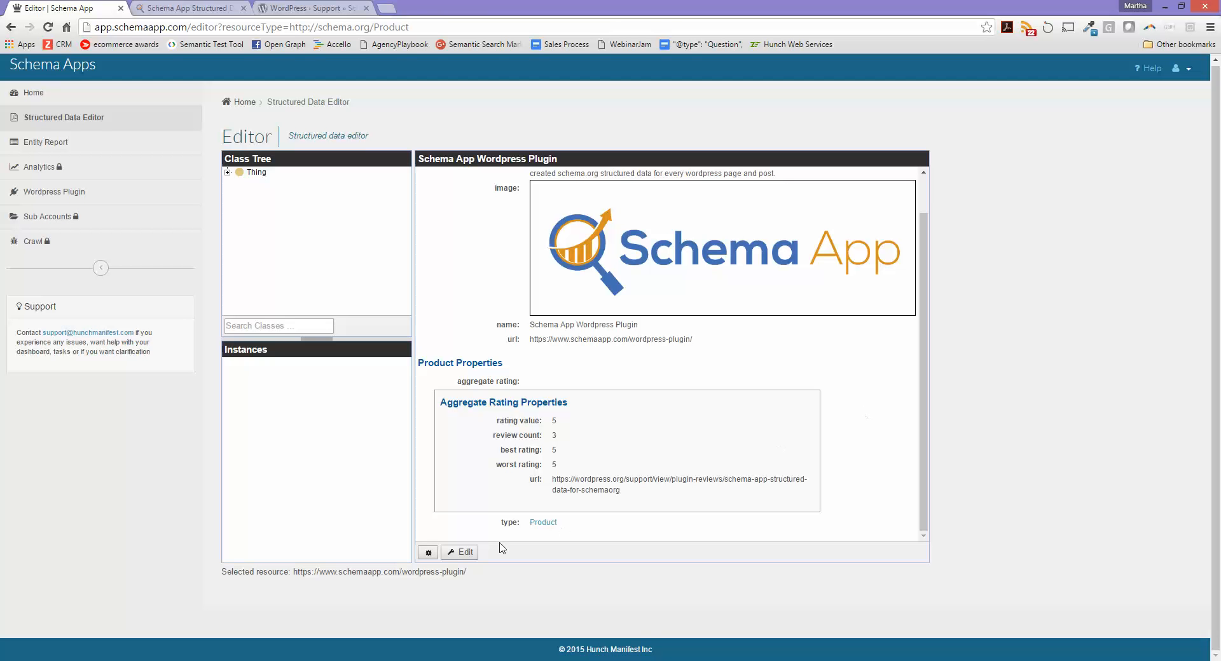
# View the generated JSON-LD markup and close it
pyautogui.click(427, 552)
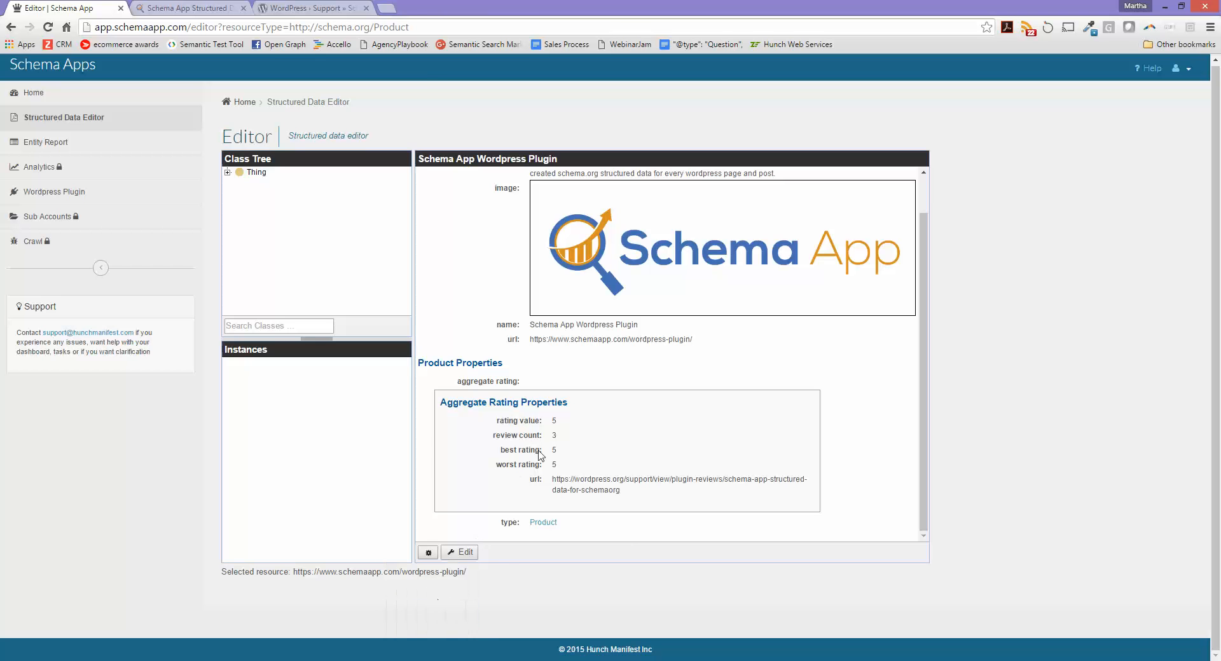
pyautogui.click(427, 552)
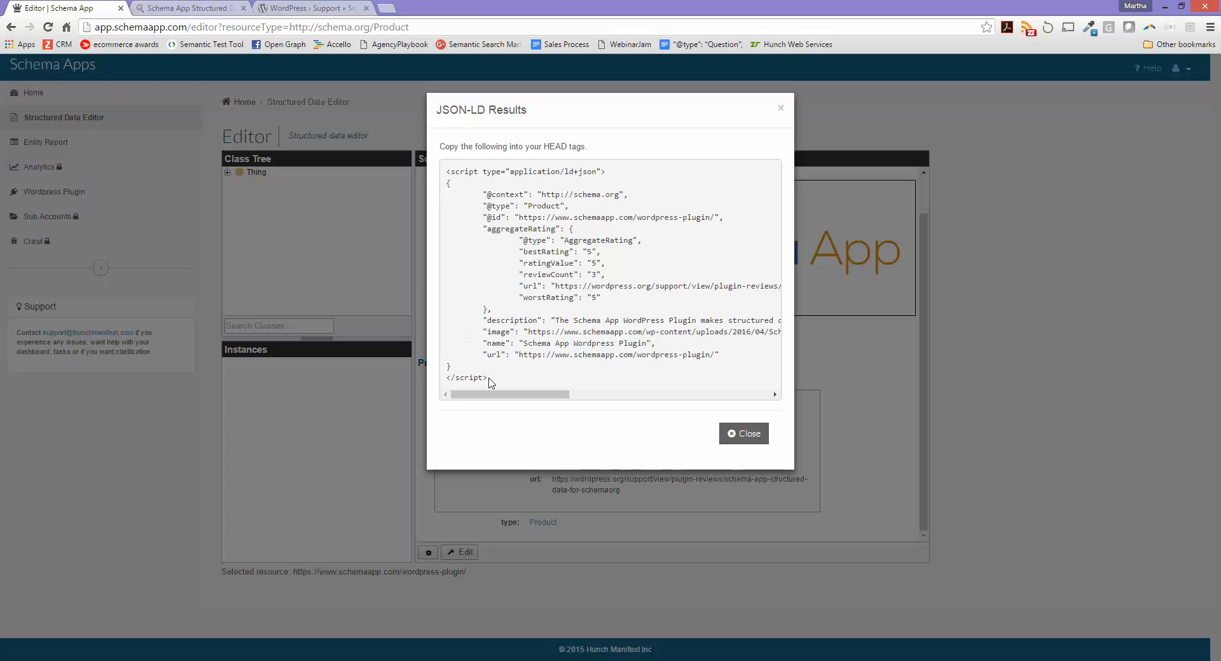
pyautogui.click(741, 434)
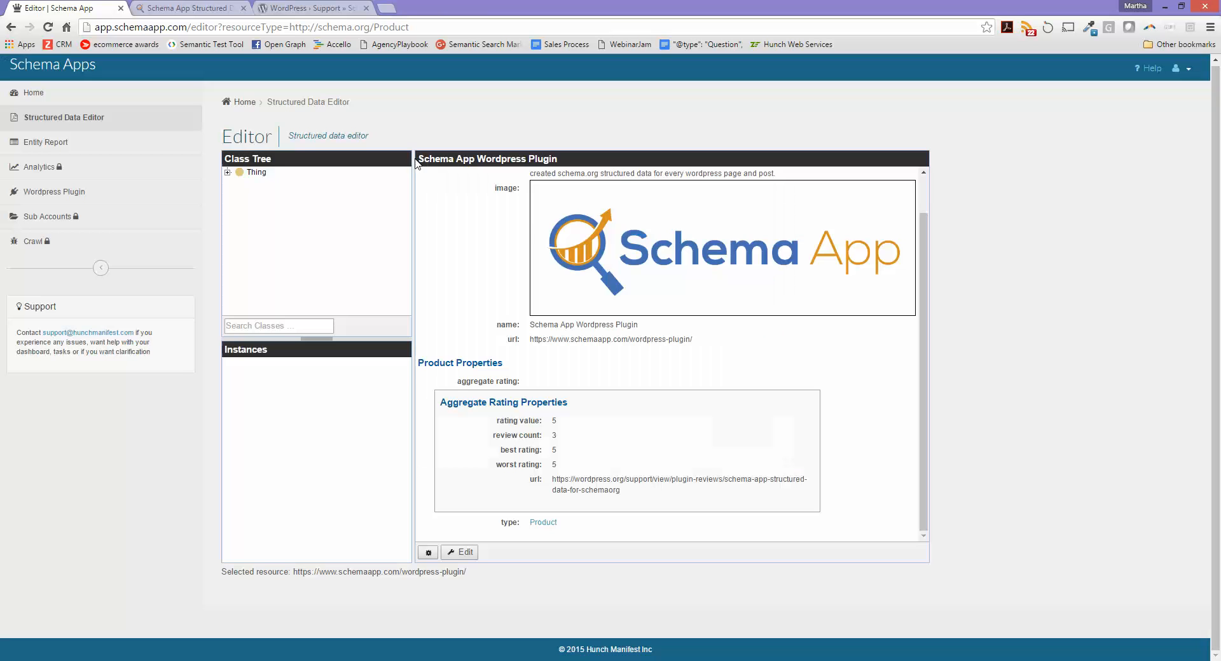
pyautogui.moveTo(393, 296)
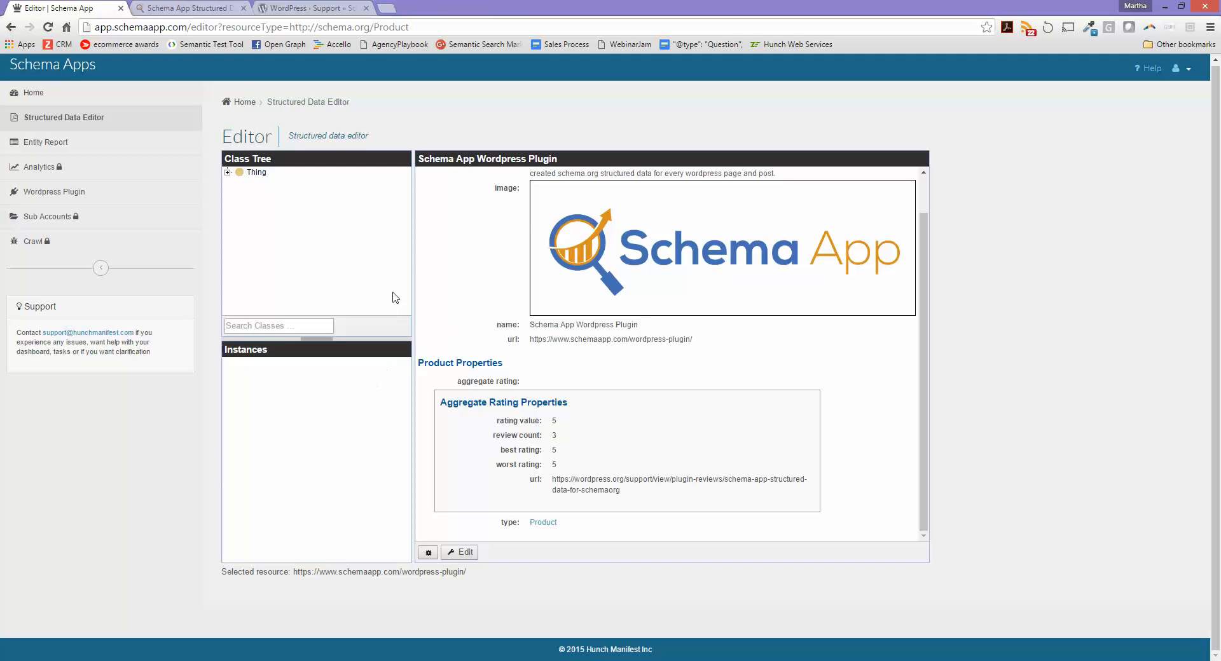
pyautogui.moveTo(453, 465)
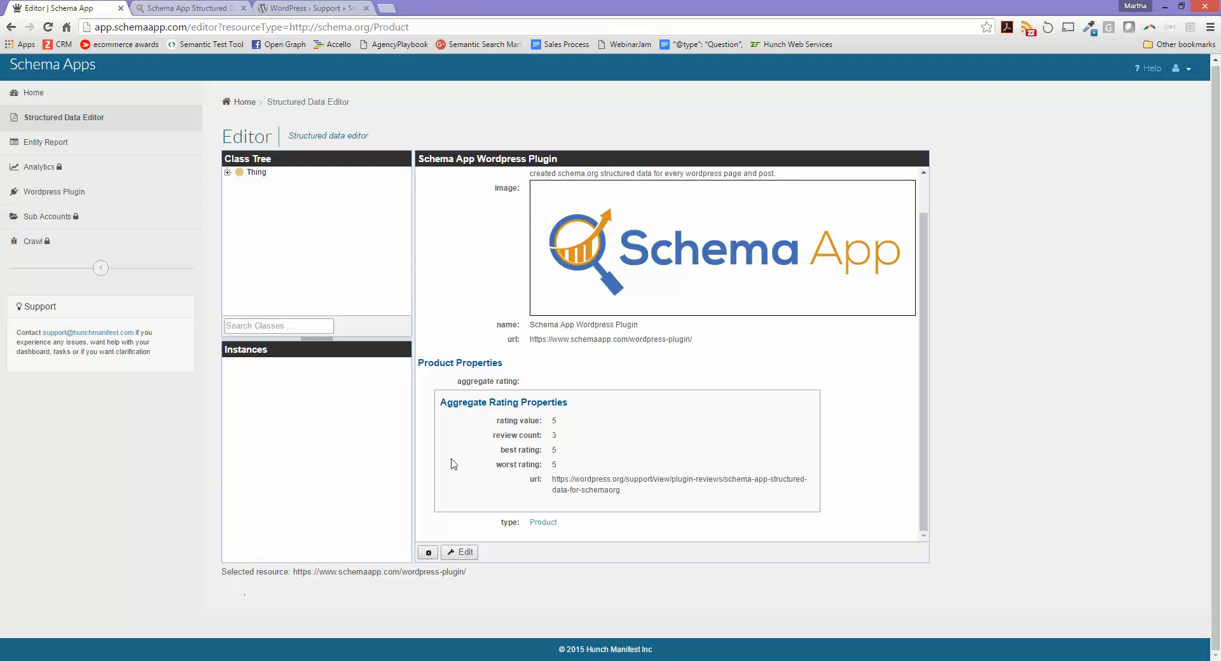
pyautogui.moveTo(651, 413)
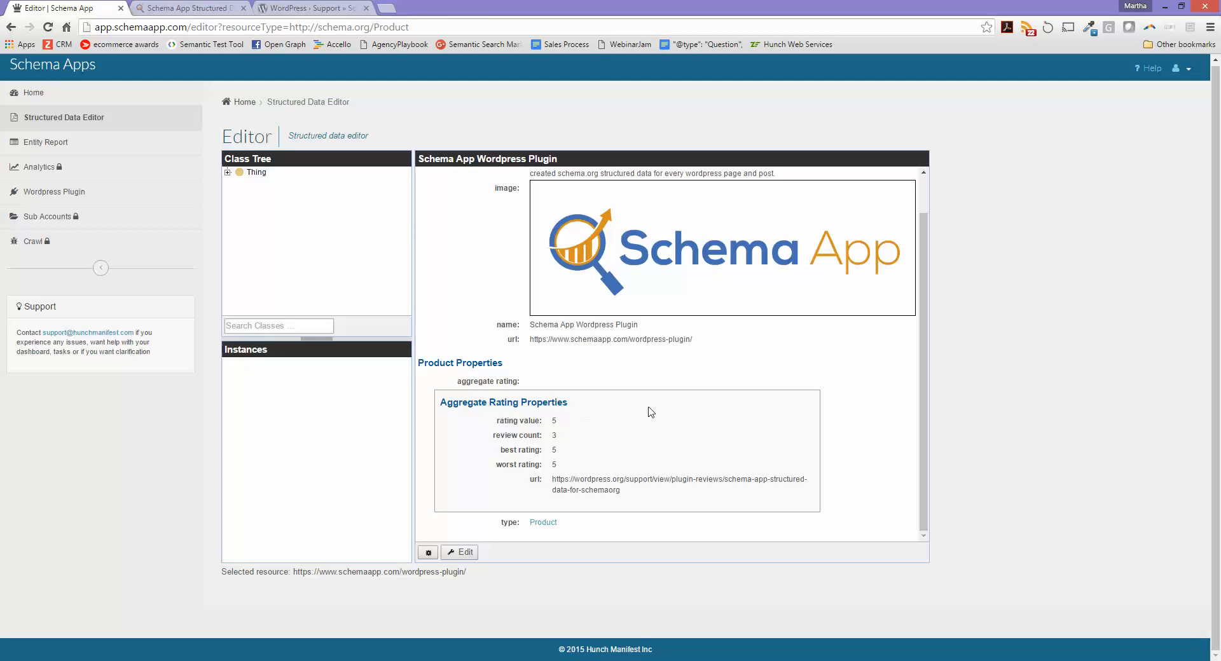
pyautogui.moveTo(610, 396)
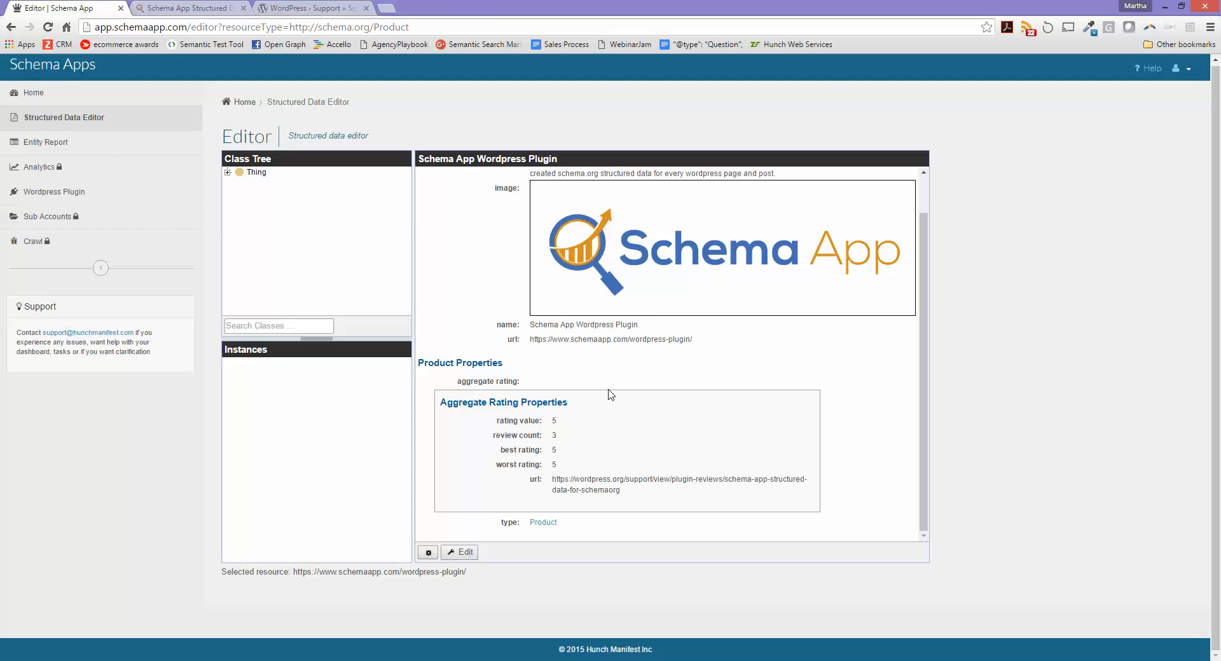